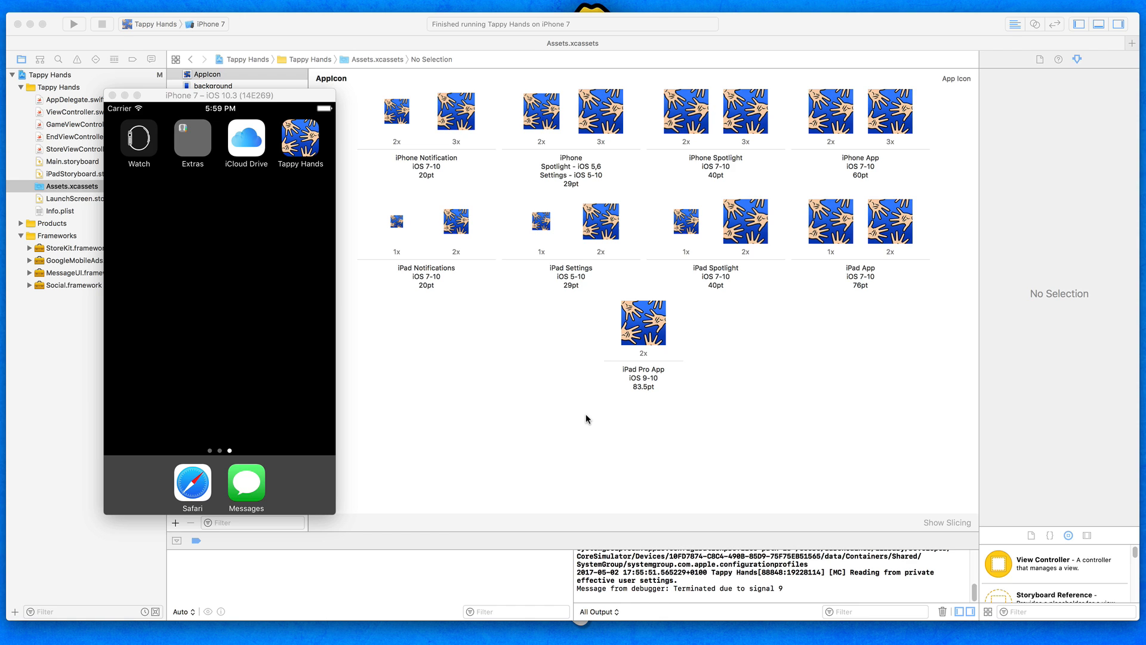
mouse_move(641, 351)
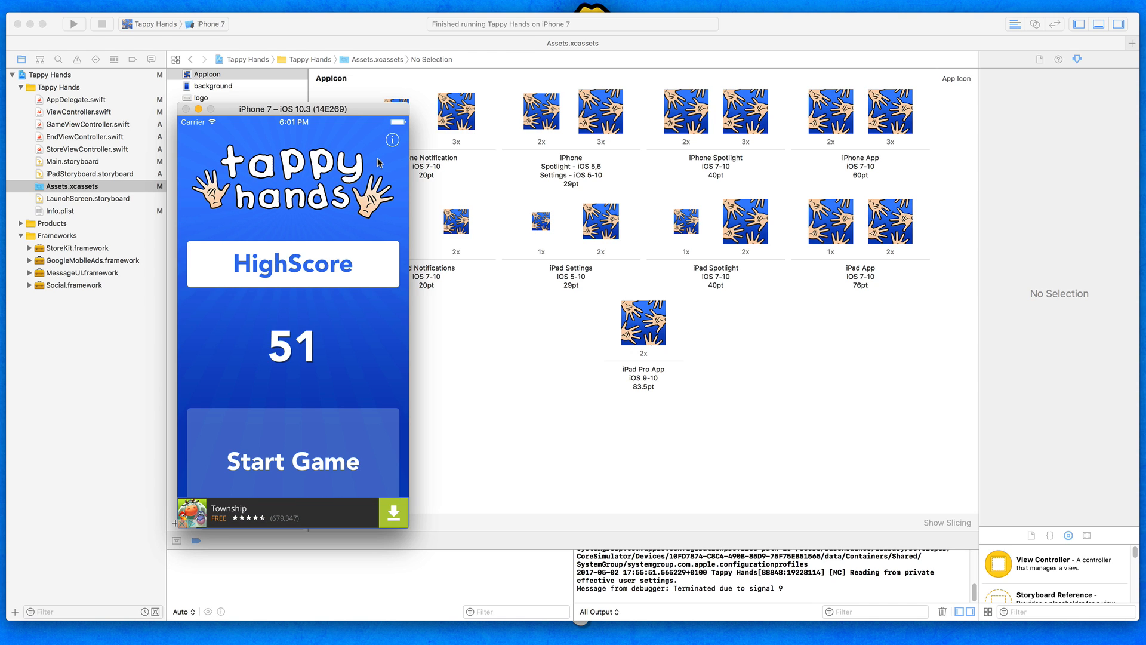
mouse_move(465, 346)
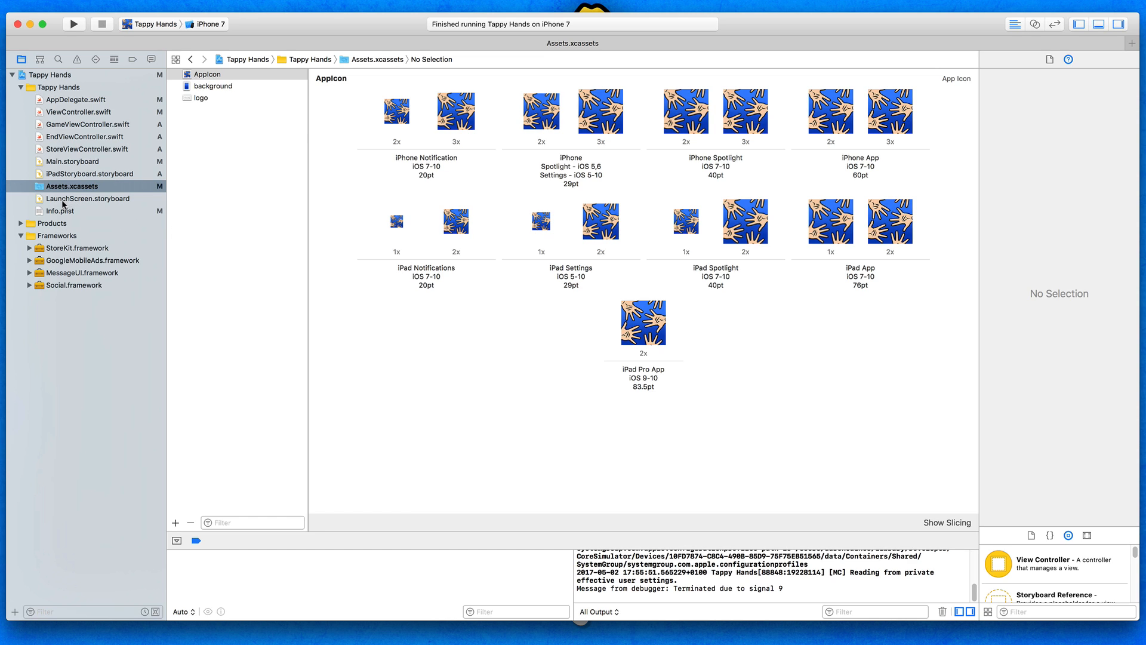
mouse_move(94, 214)
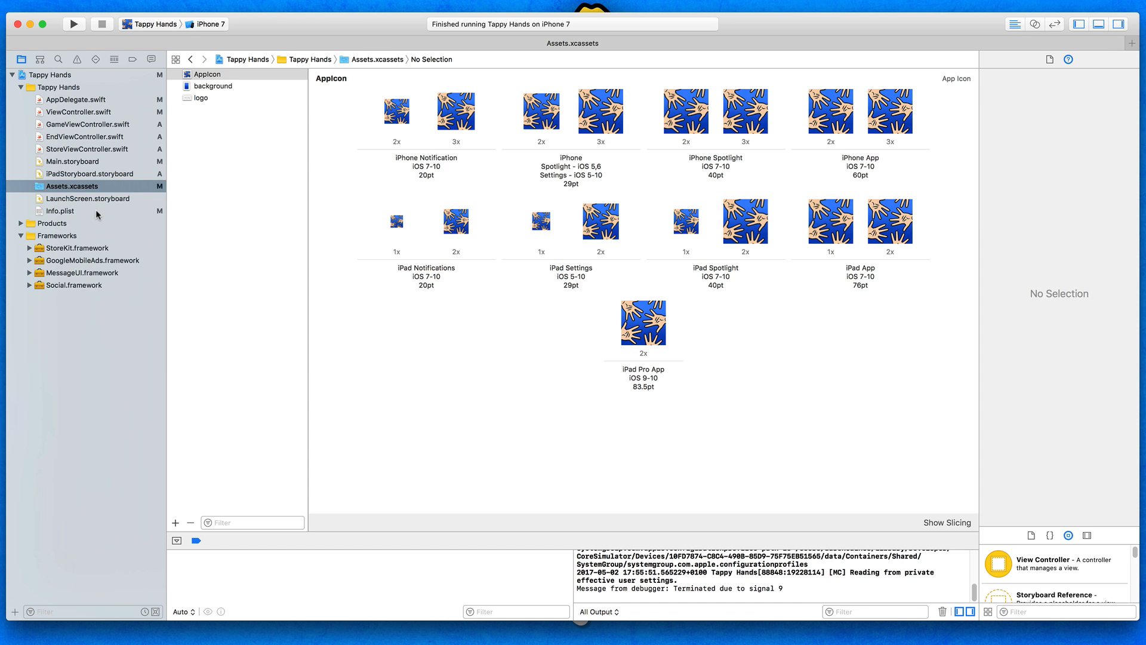
Open LaunchScreen.storyboard and select its empty View Controller scene
click(91, 198)
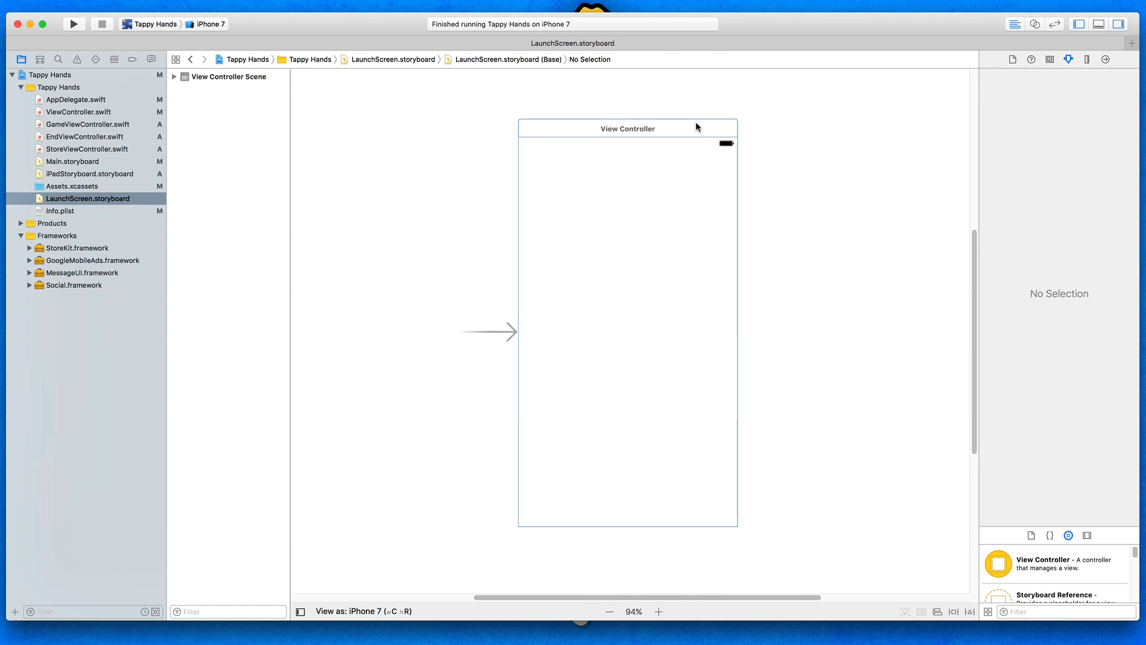
click(626, 128)
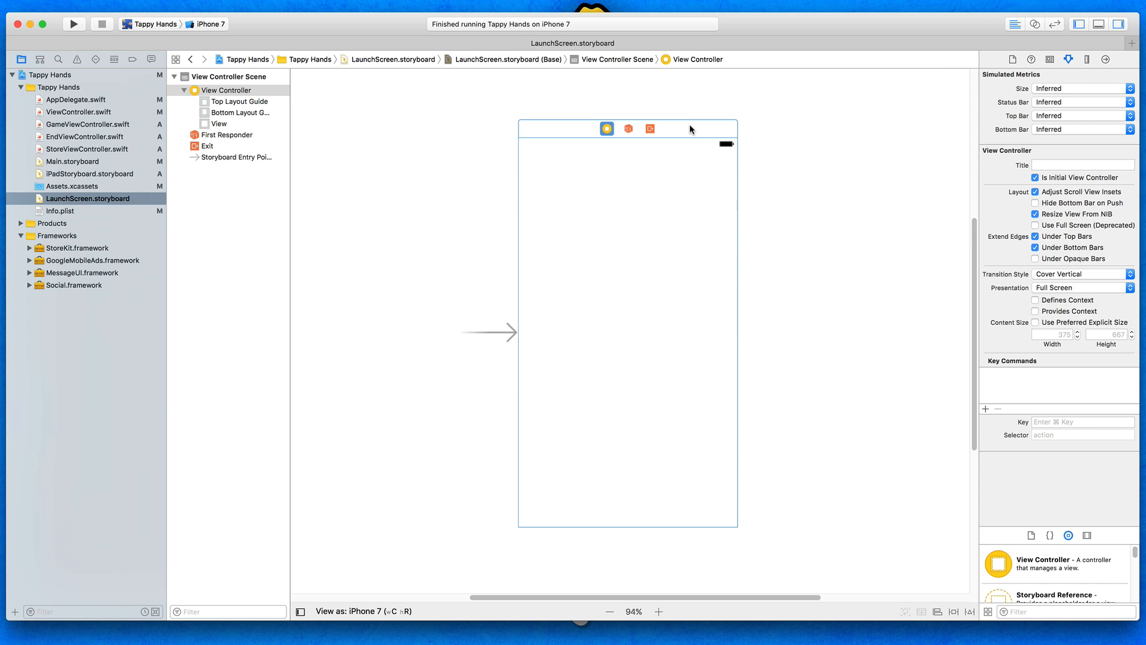
mouse_move(417, 160)
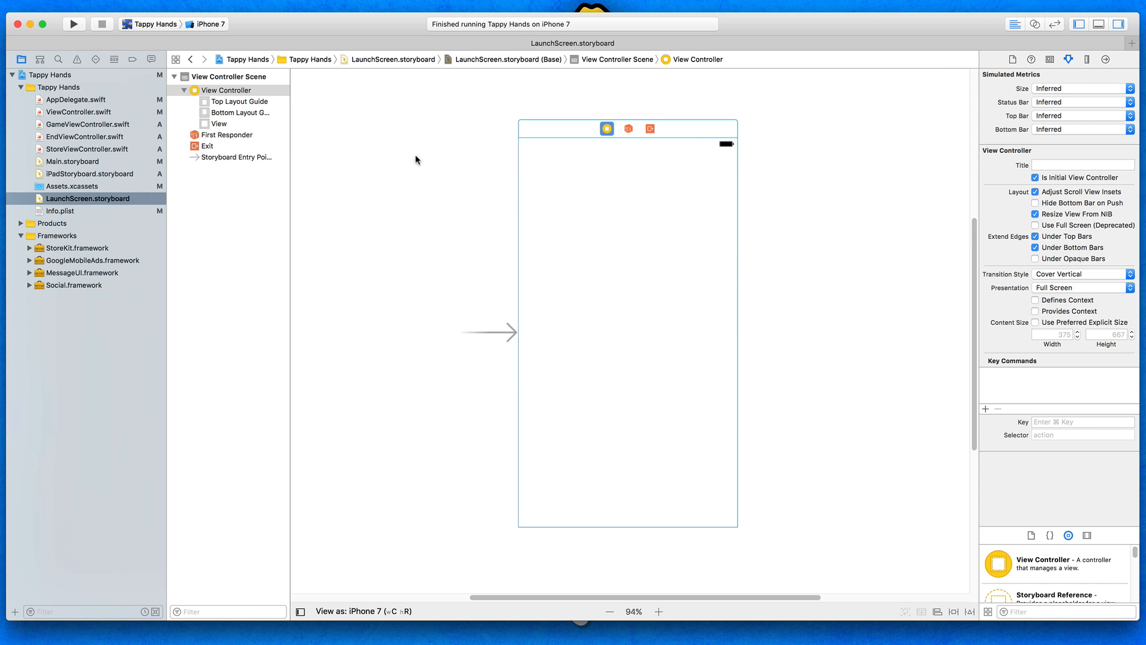
mouse_move(733, 217)
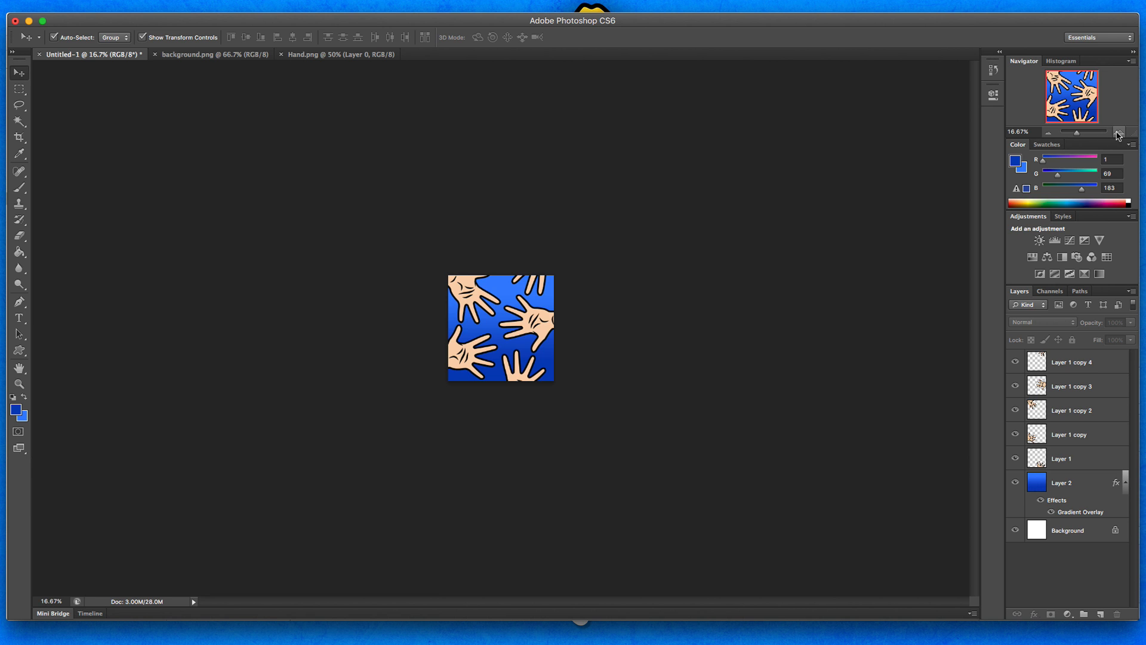
Zoom in on the hands icon, then create a new 1920×1080 pixel document
click(1117, 132)
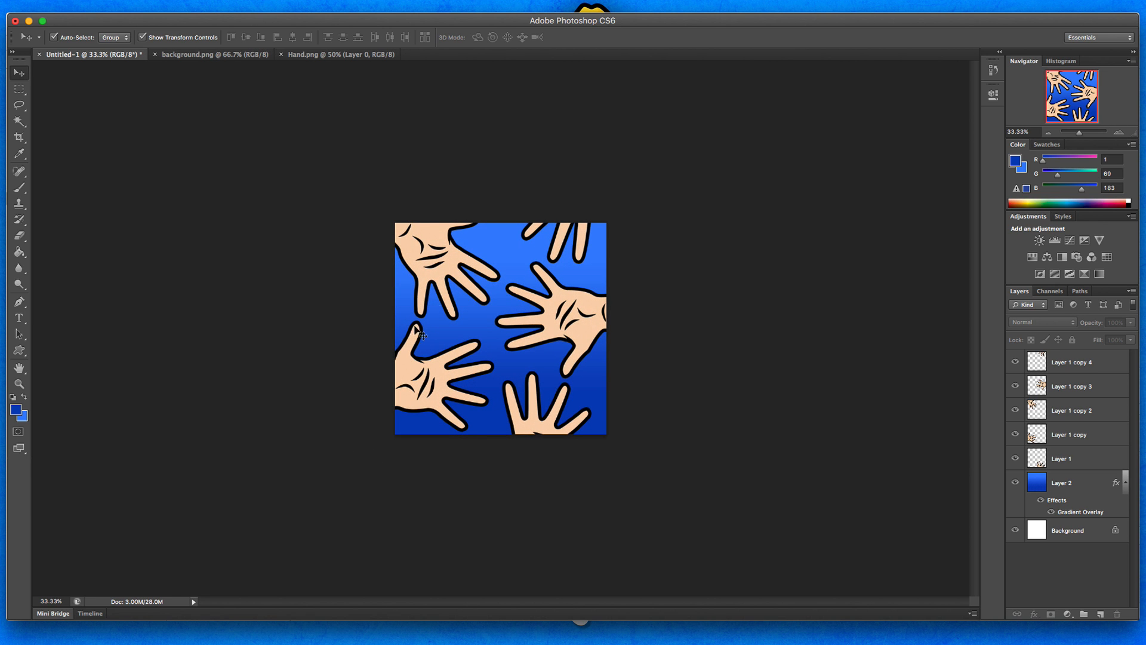
mouse_move(622, 310)
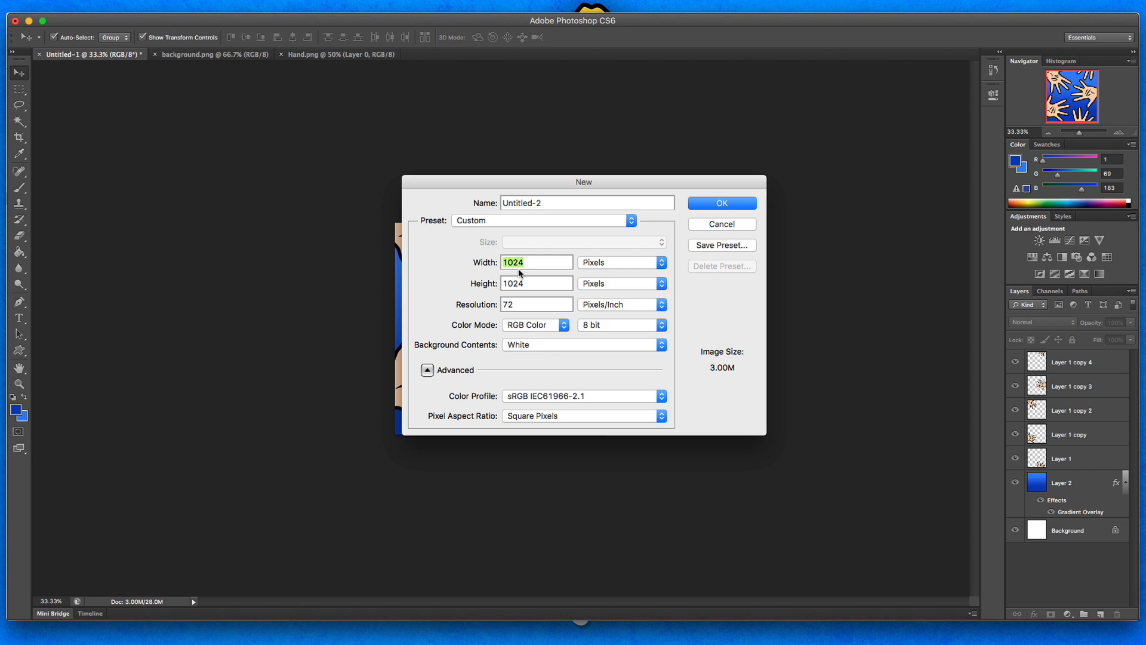
text(1920)
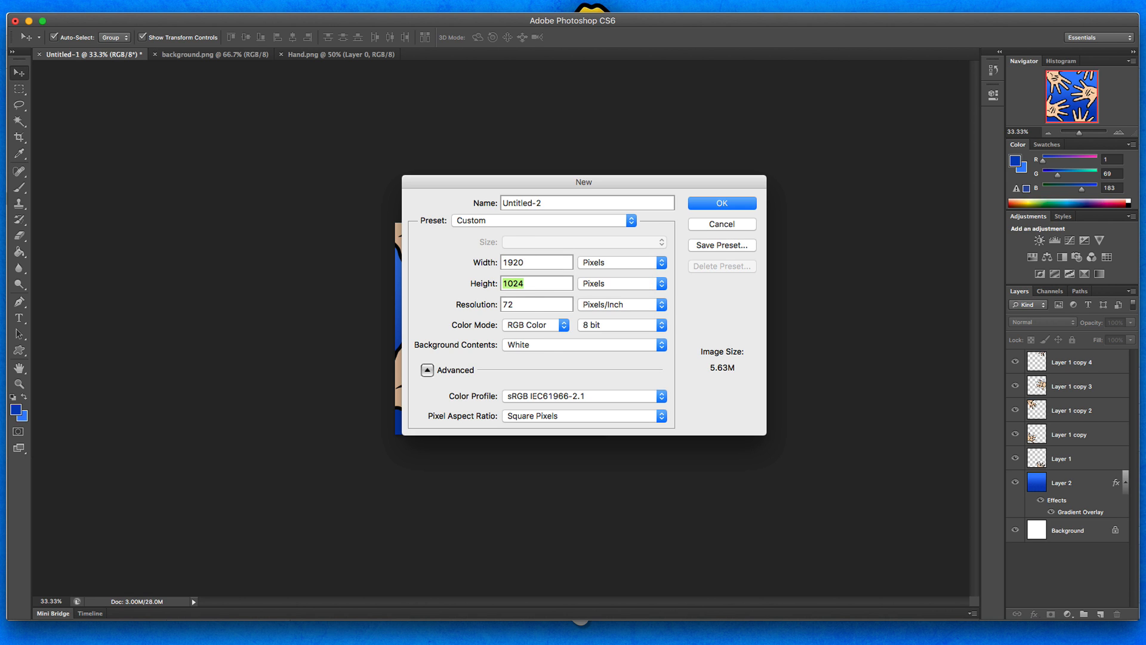
text(1080)
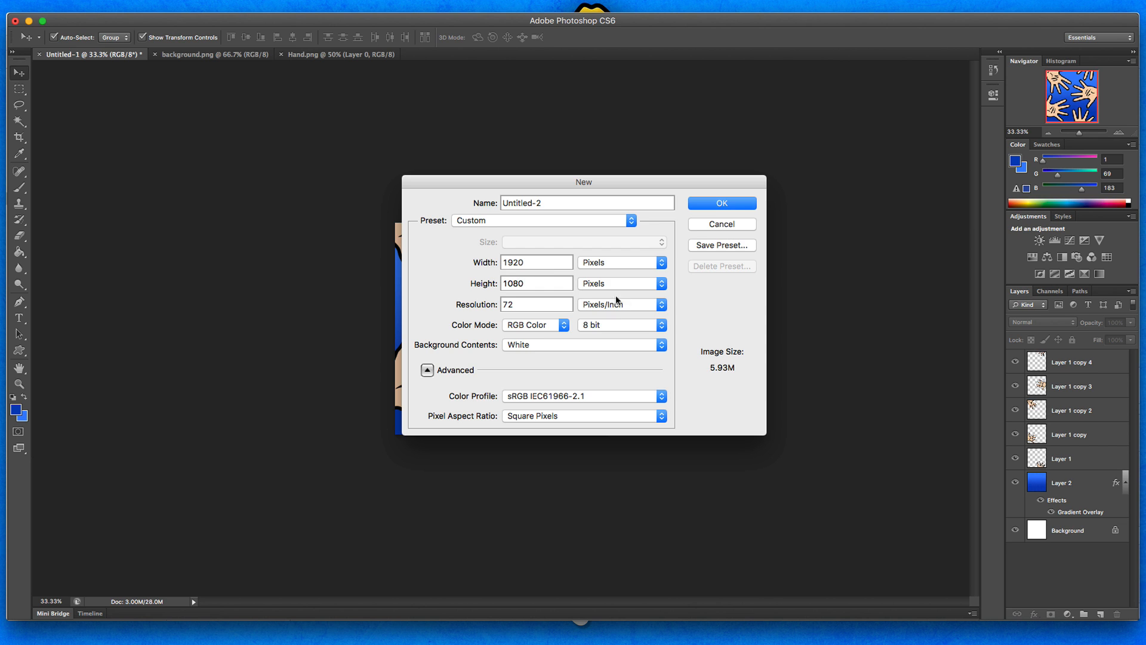
click(720, 203)
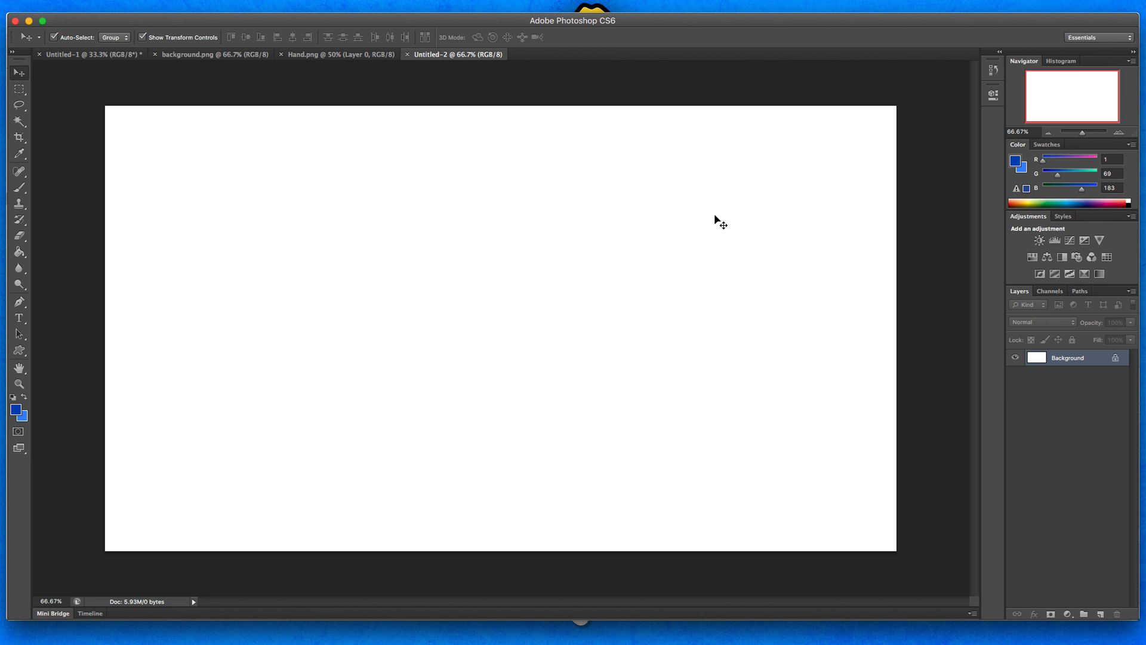
mouse_move(597, 208)
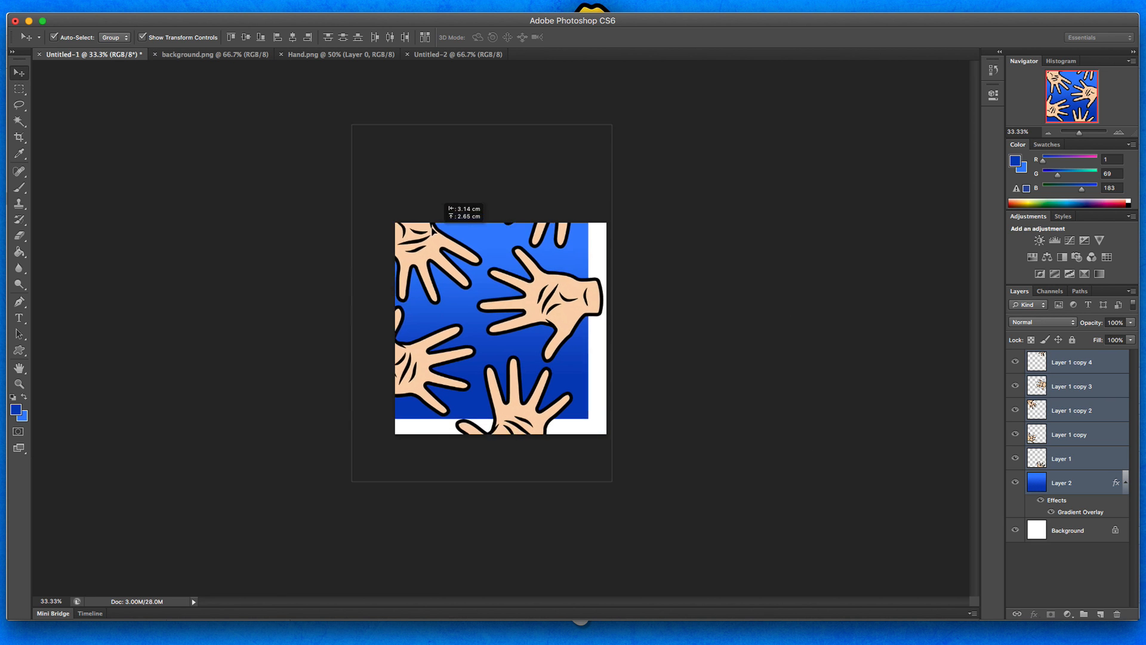
Drag the selected gradient and hand layers into the Untitled-2 document
click(458, 55)
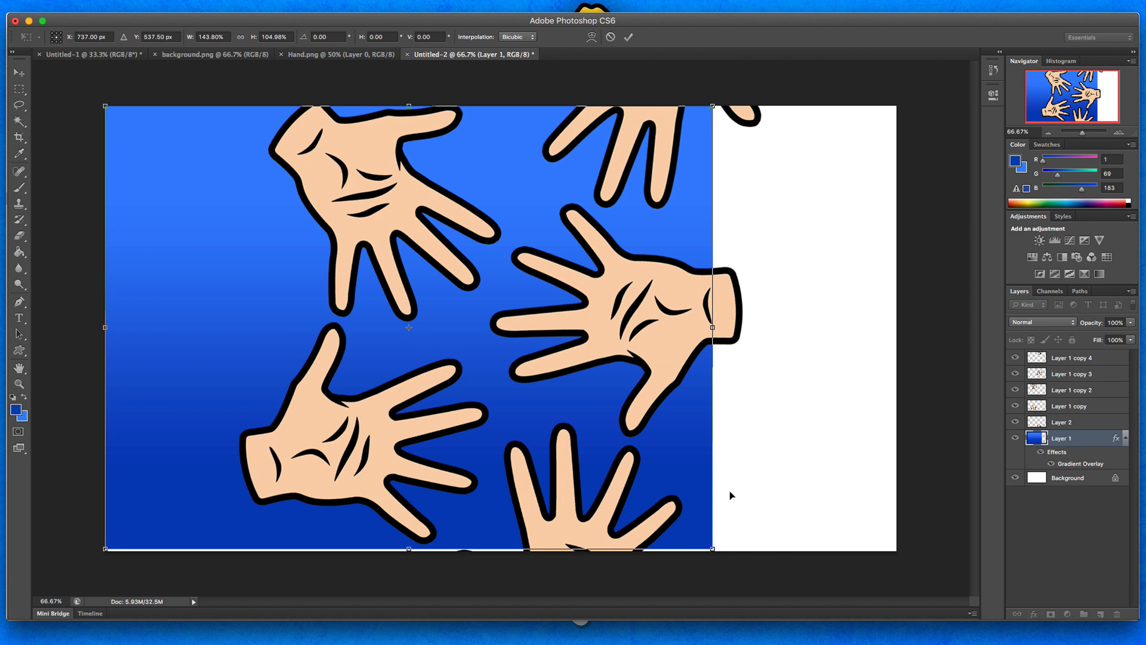
Stretch the blue gradient layer horizontally to fill the widescreen canvas
drag(713, 326, 881, 327)
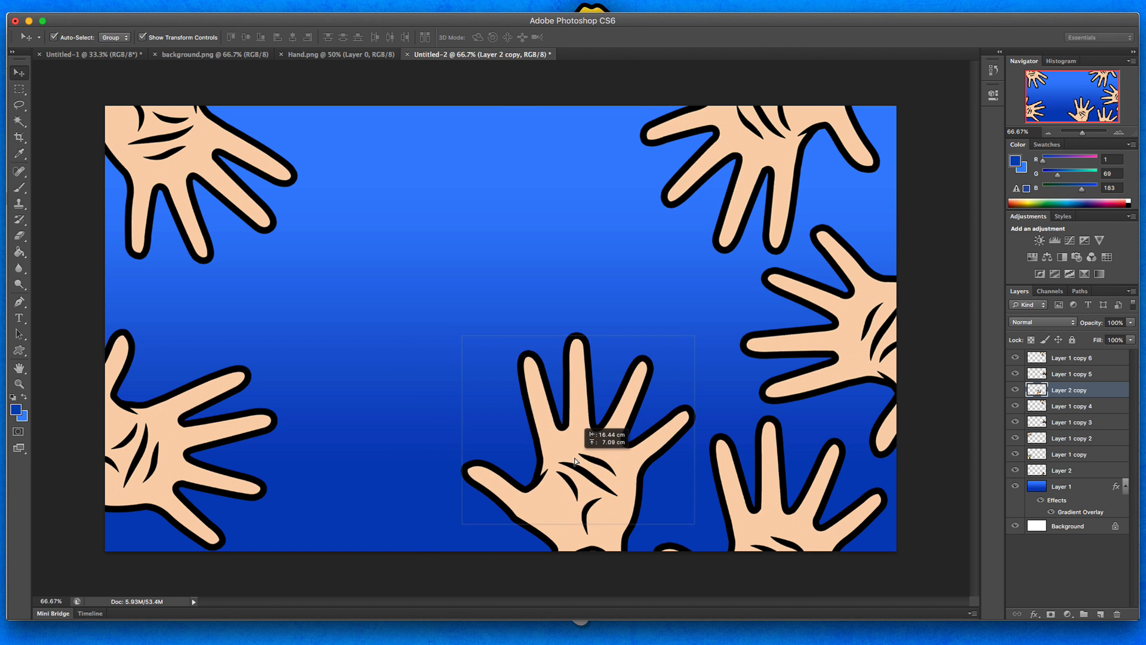
Place and tilt copied hands near the bottom centre and apply their positions
drag(705, 341, 730, 344)
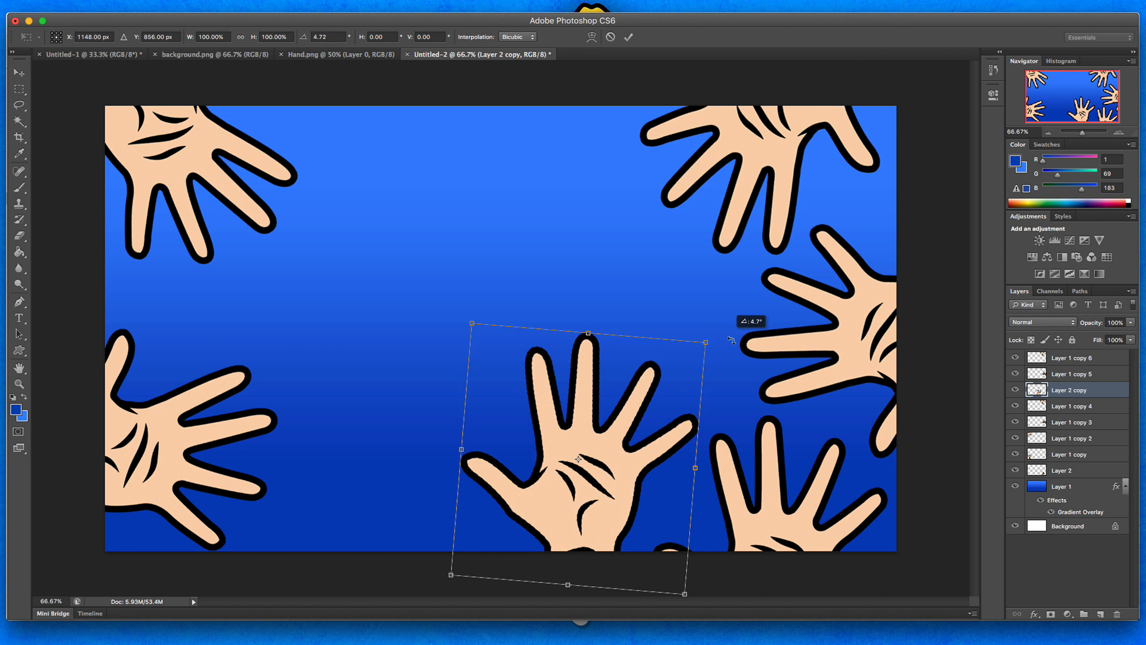
drag(730, 340, 678, 328)
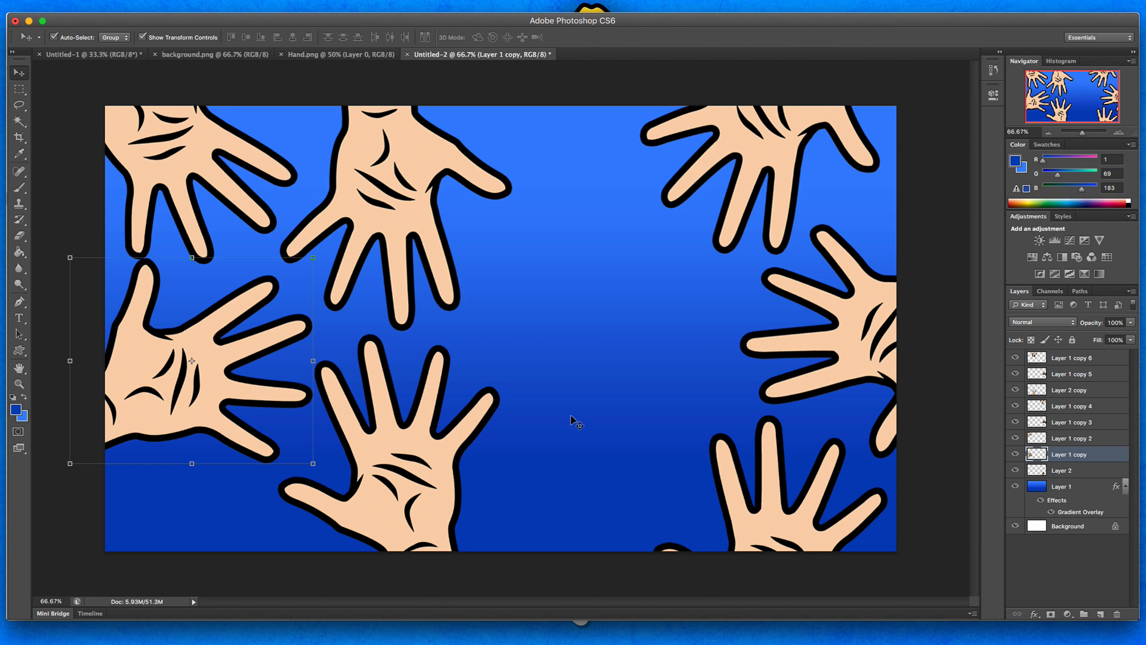
click(1068, 390)
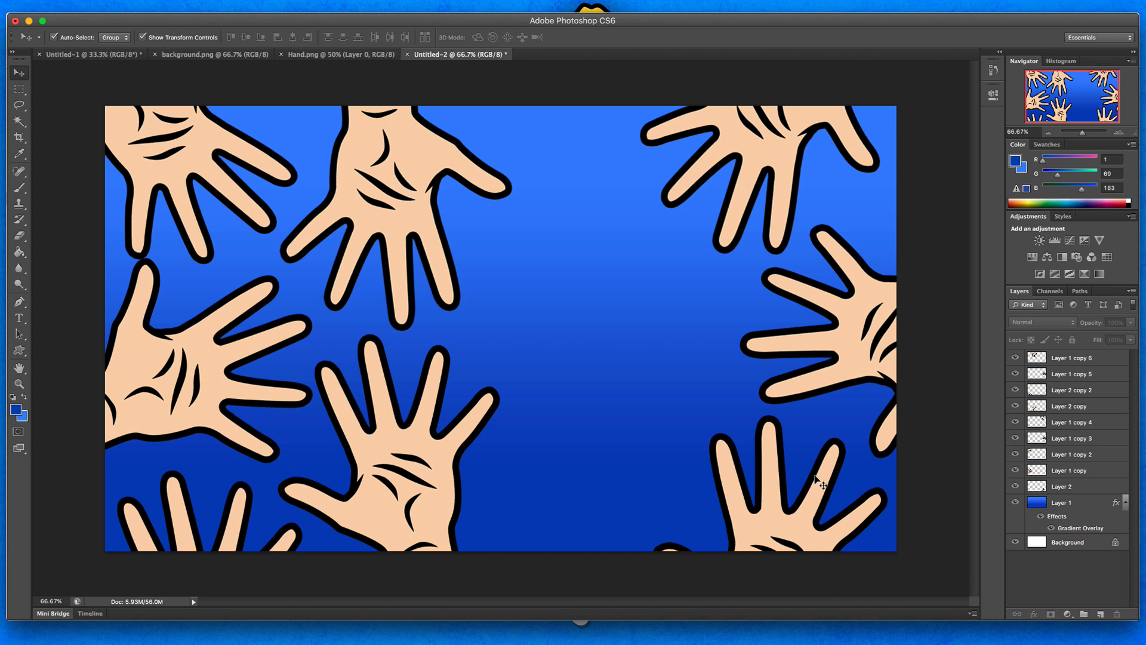
mouse_move(870, 350)
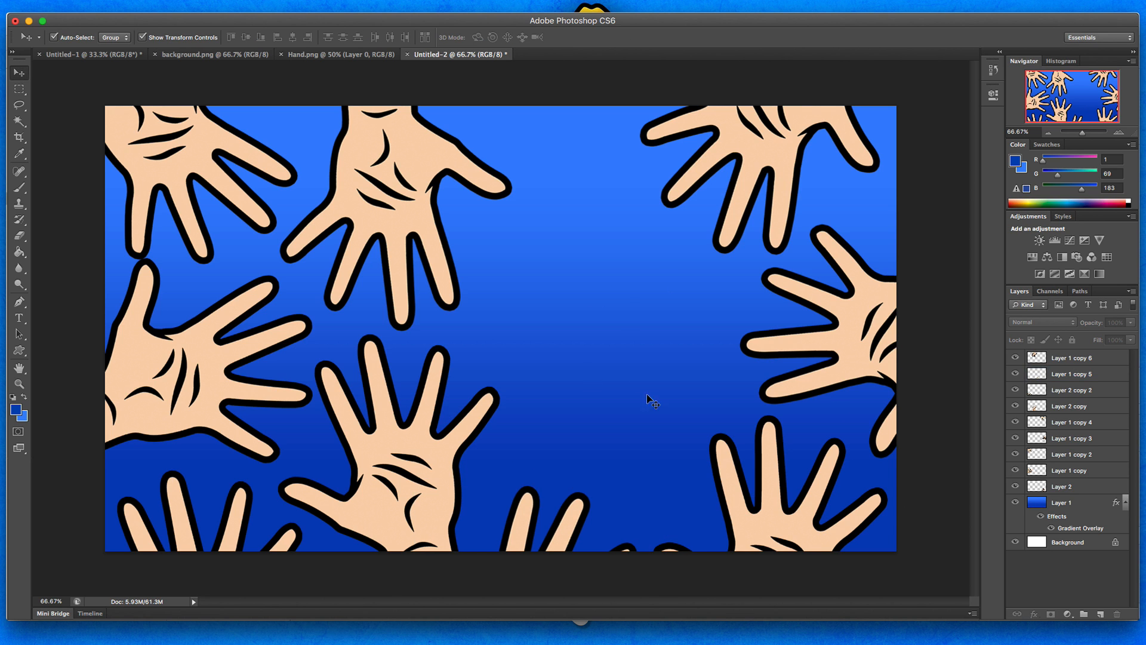
click(1068, 485)
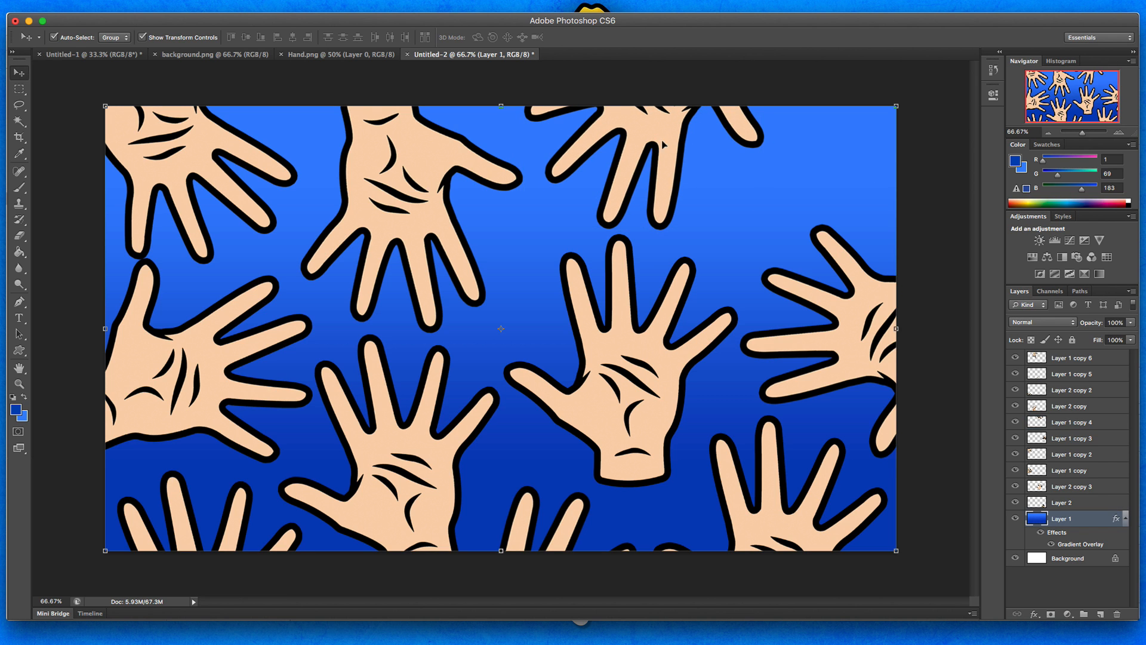
click(1068, 422)
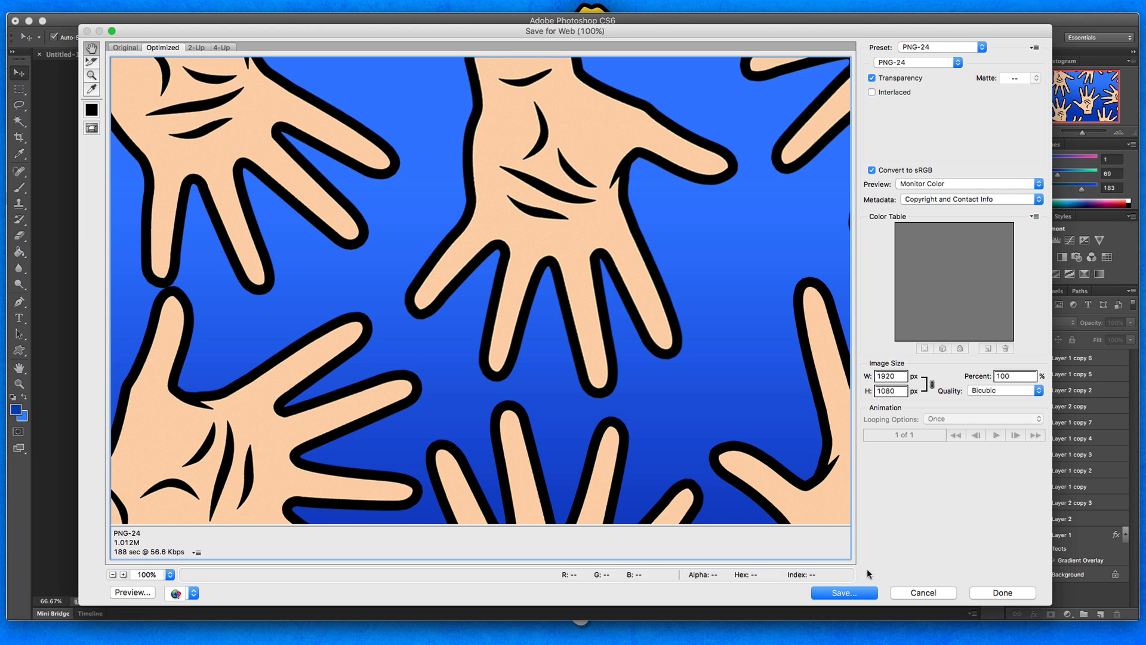
Save the hands pattern as a PNG-24 image at 1920×1080
click(842, 592)
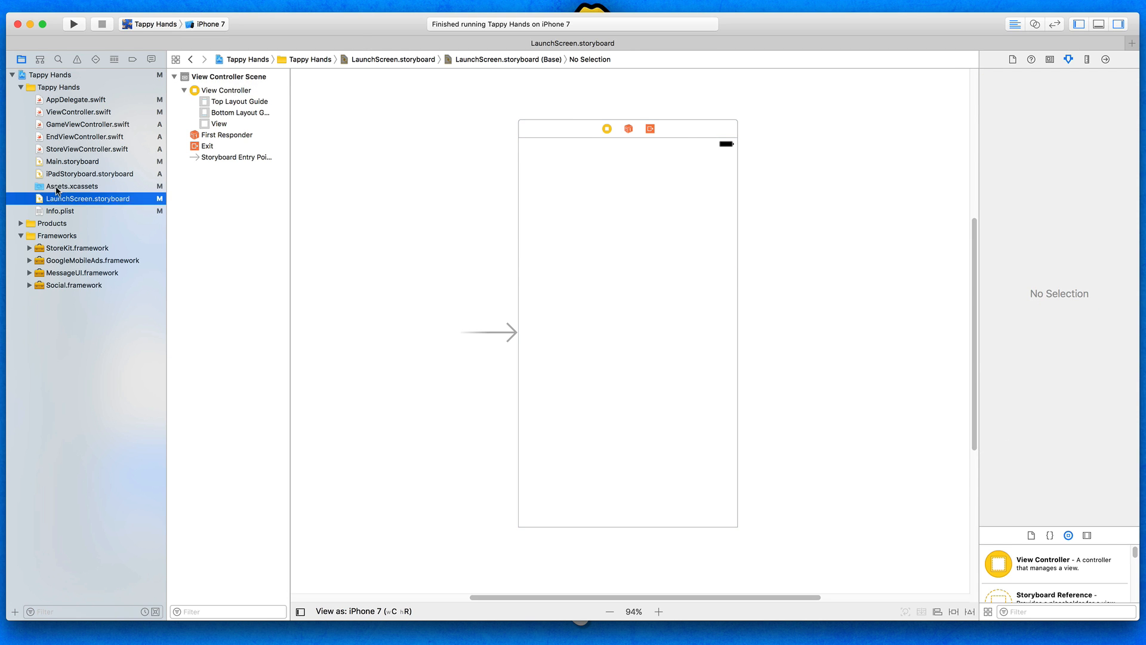
Add LaunchImage.png to Assets.xcassets as a new LaunchImage image set
click(72, 185)
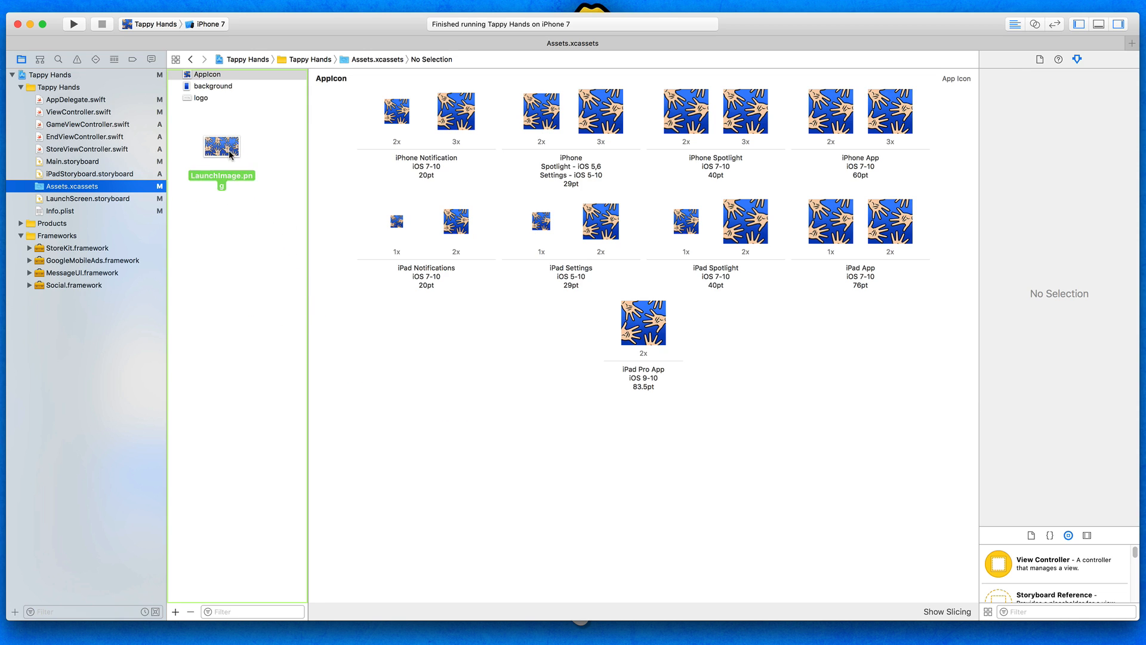
click(215, 98)
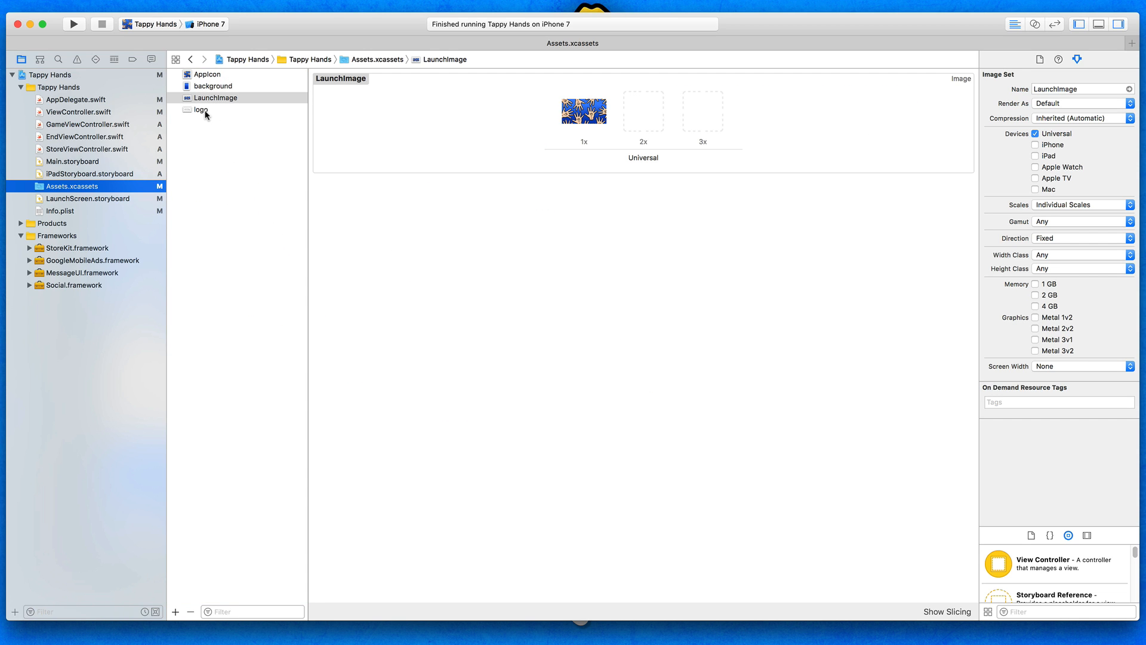
mouse_move(599, 100)
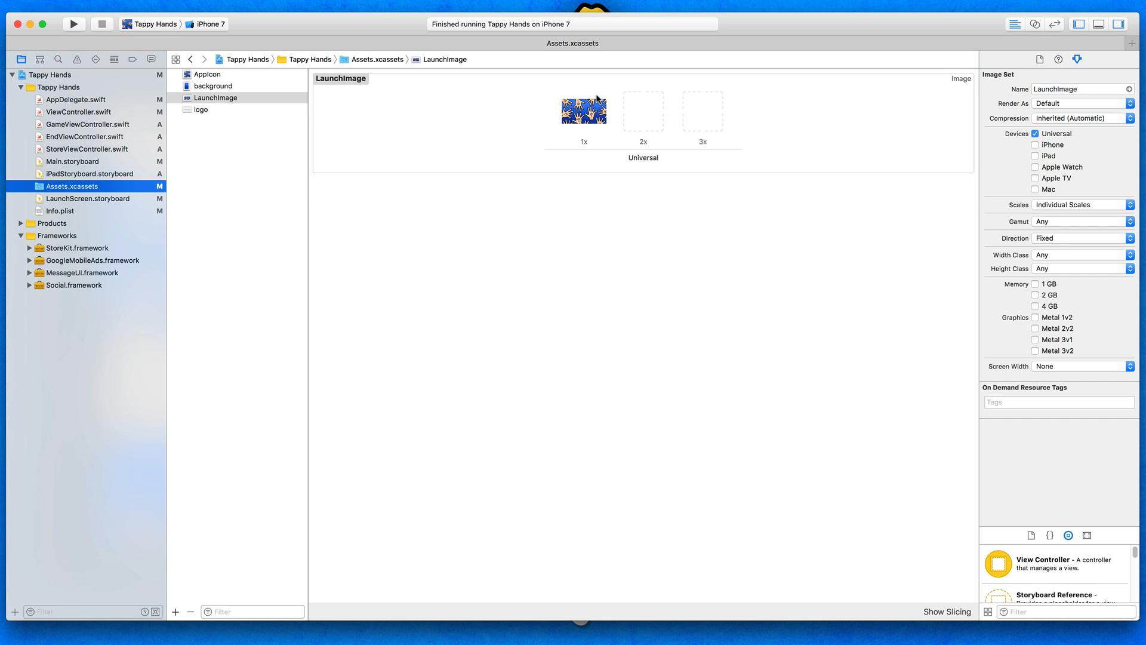
mouse_move(593, 123)
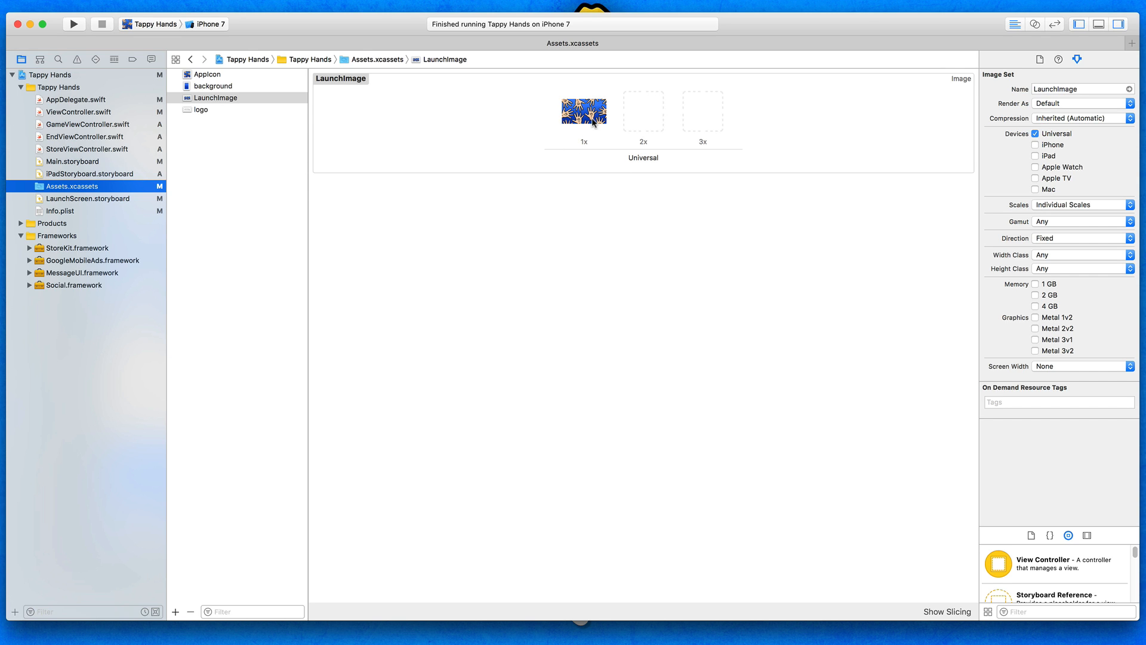
mouse_move(57, 207)
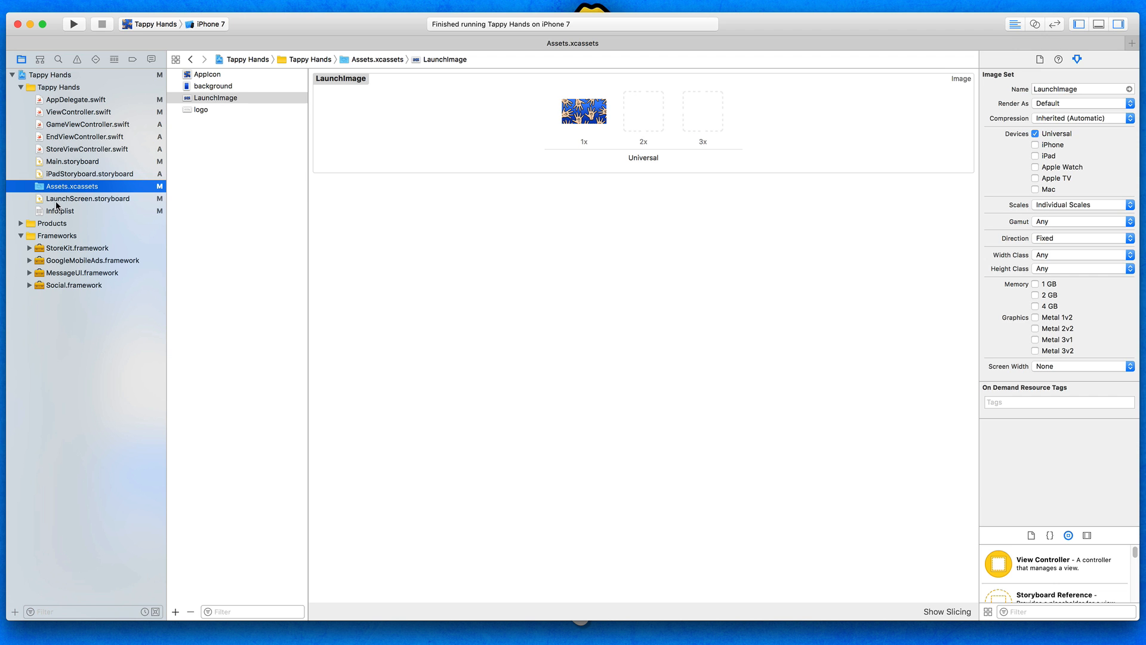
Add an Image View to LaunchScreen.storyboard and stretch it to full screen
click(88, 198)
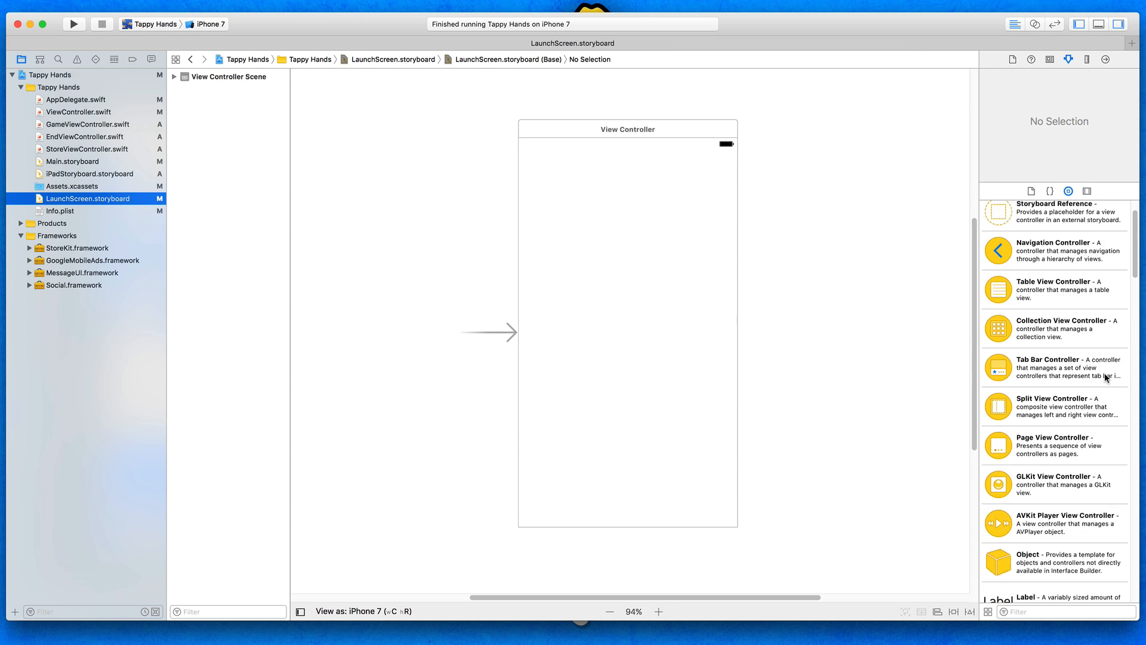
scroll(down, 3)
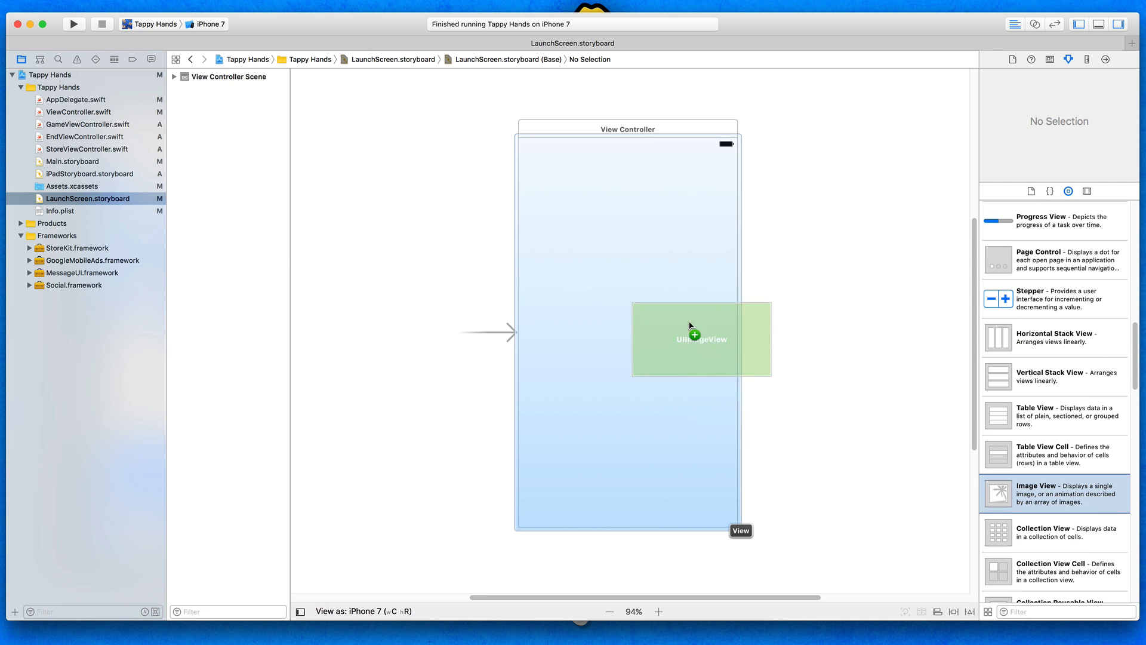
drag(700, 338, 589, 175)
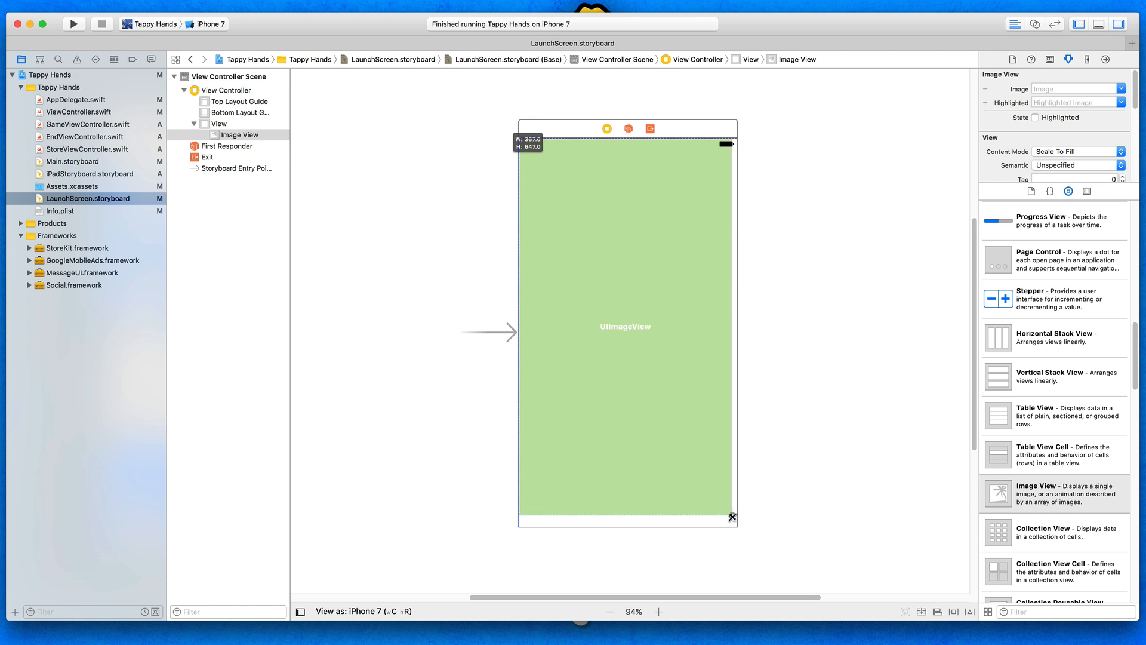
drag(731, 517, 738, 524)
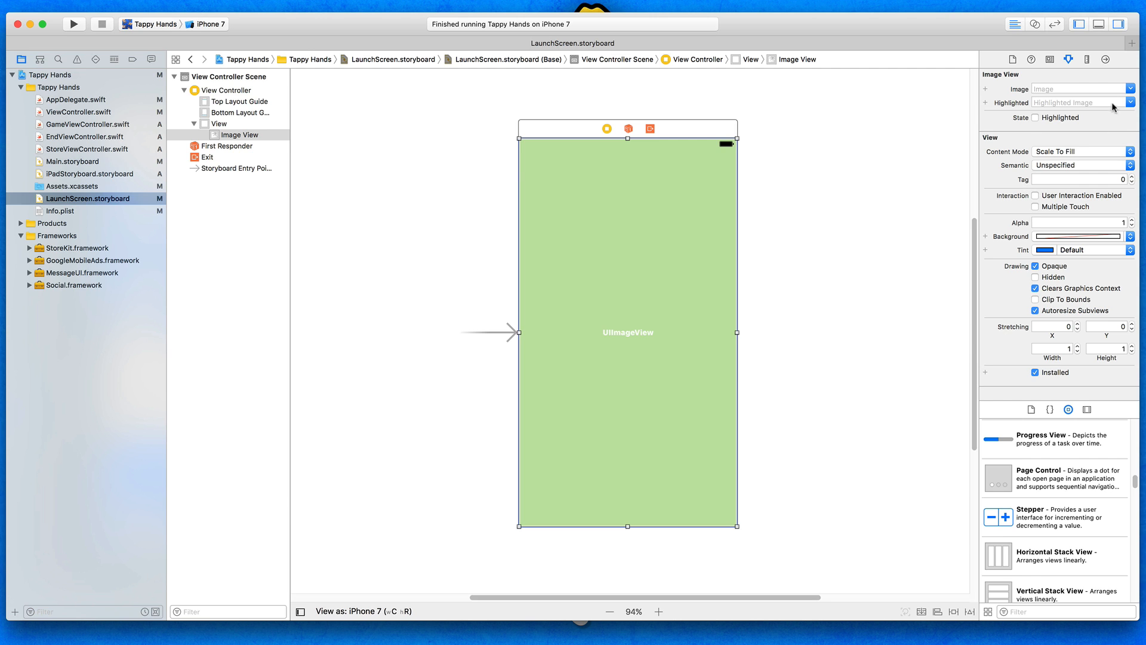
Set the image view to LaunchImage with Aspect Fill and Clip To Bounds
text(LaunchImage)
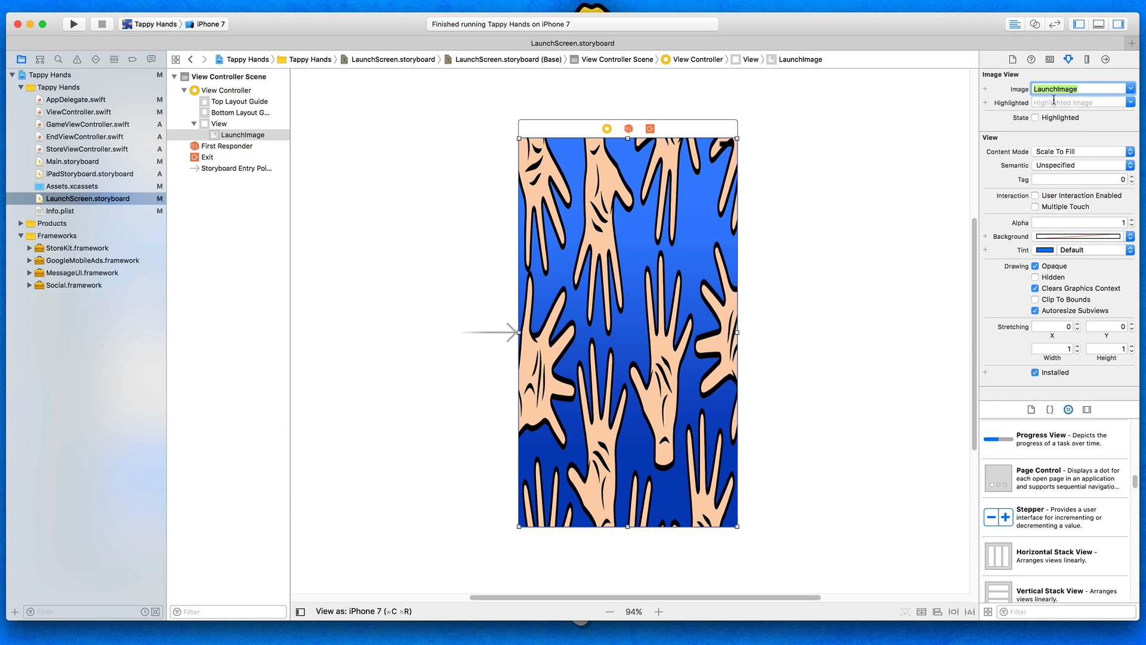
mouse_move(1016, 157)
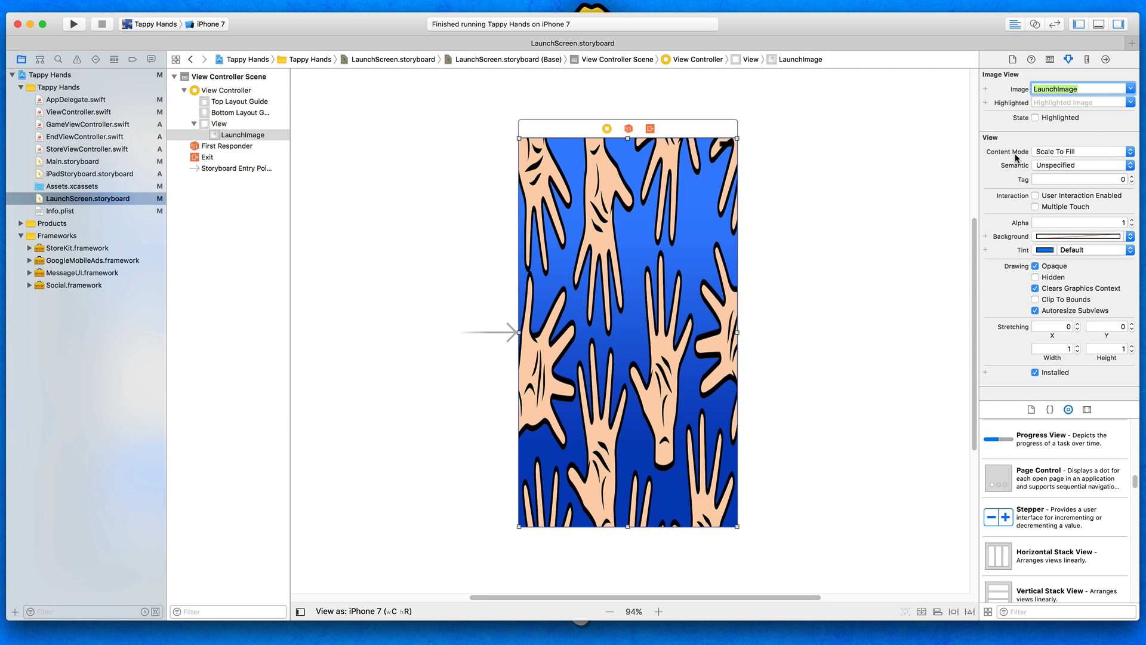
click(1082, 151)
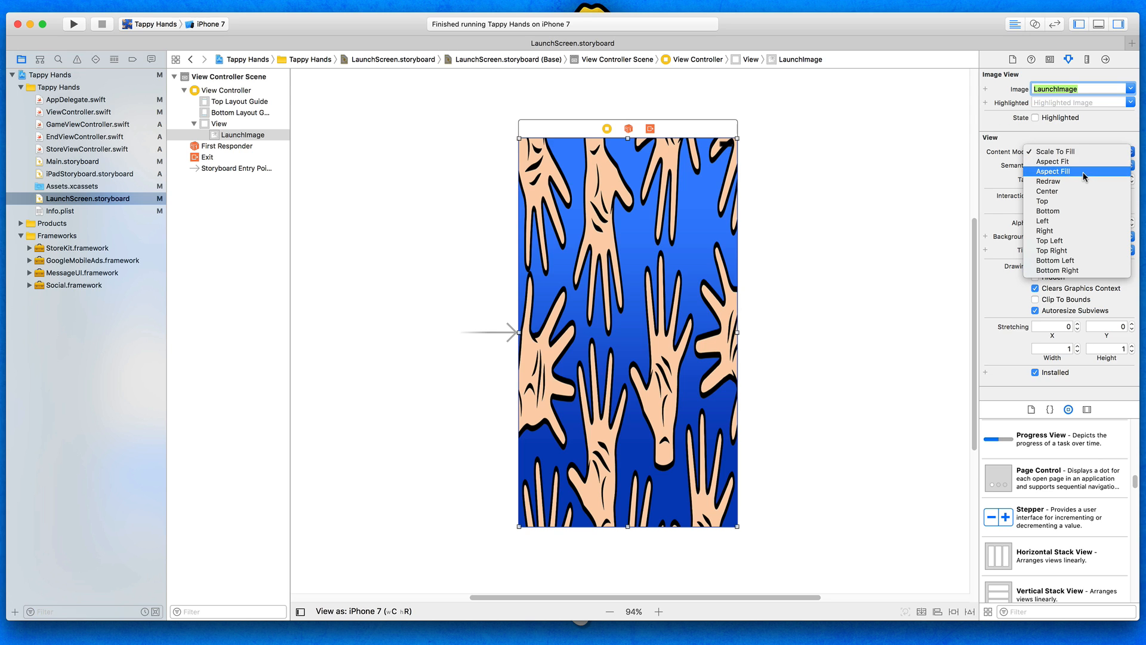
click(1055, 171)
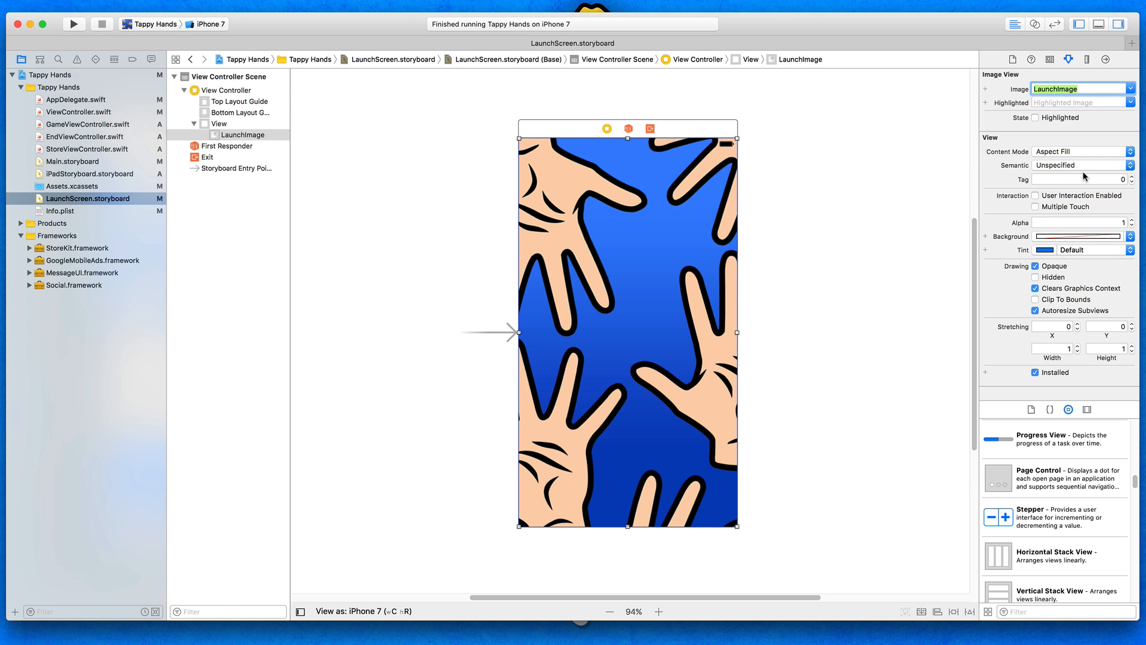
click(1036, 299)
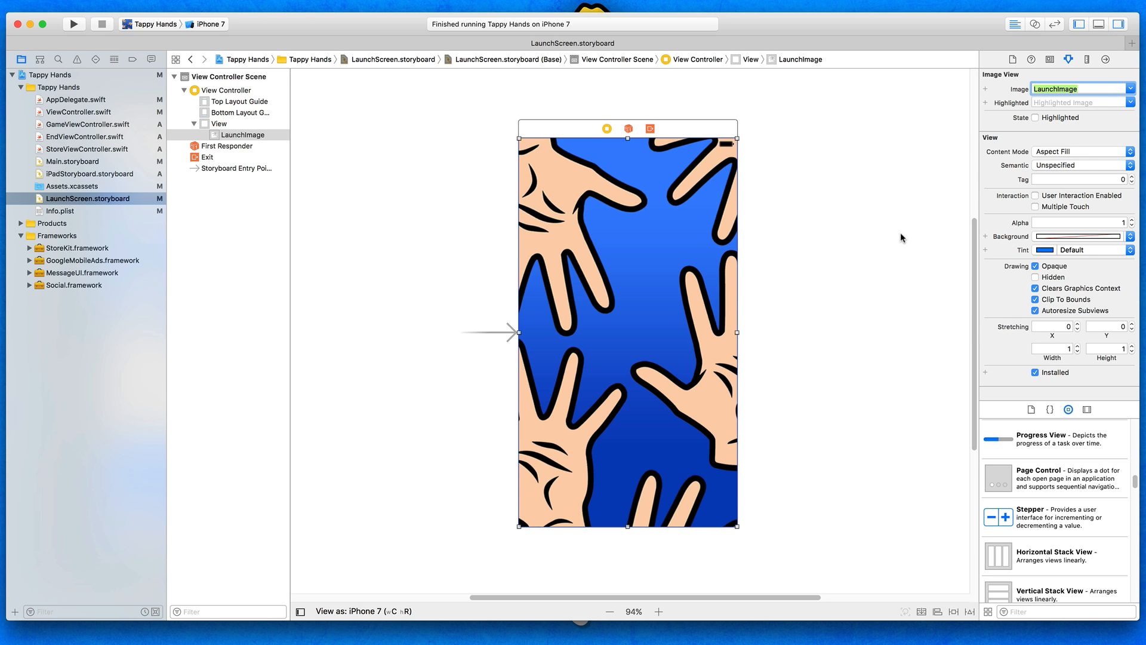
mouse_move(841, 502)
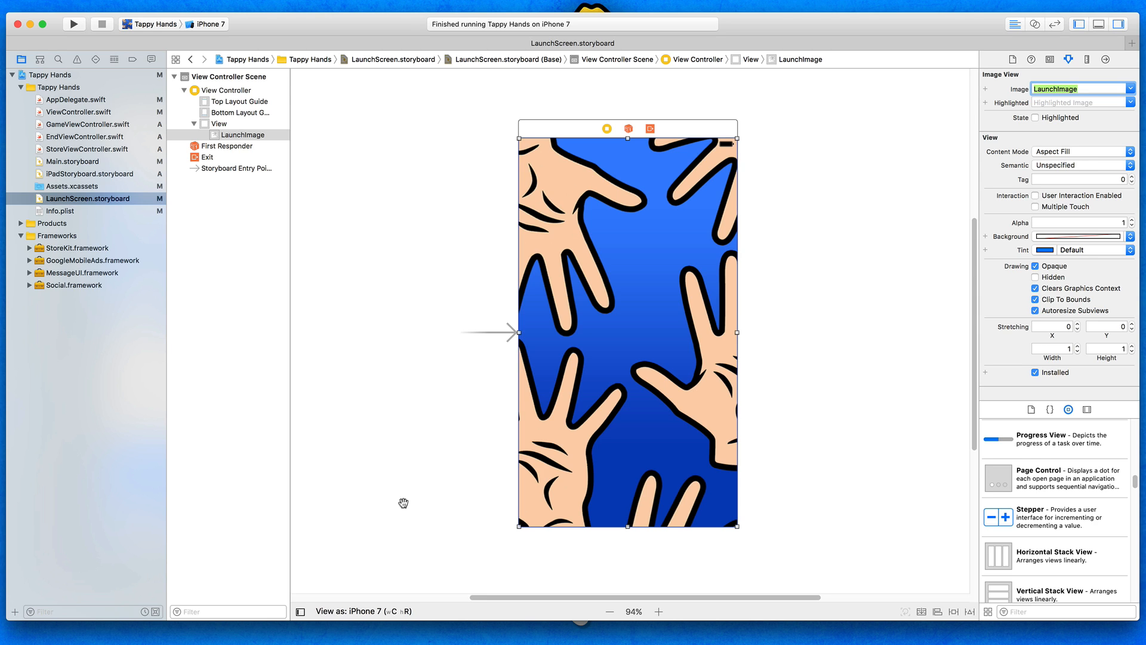
mouse_move(462, 532)
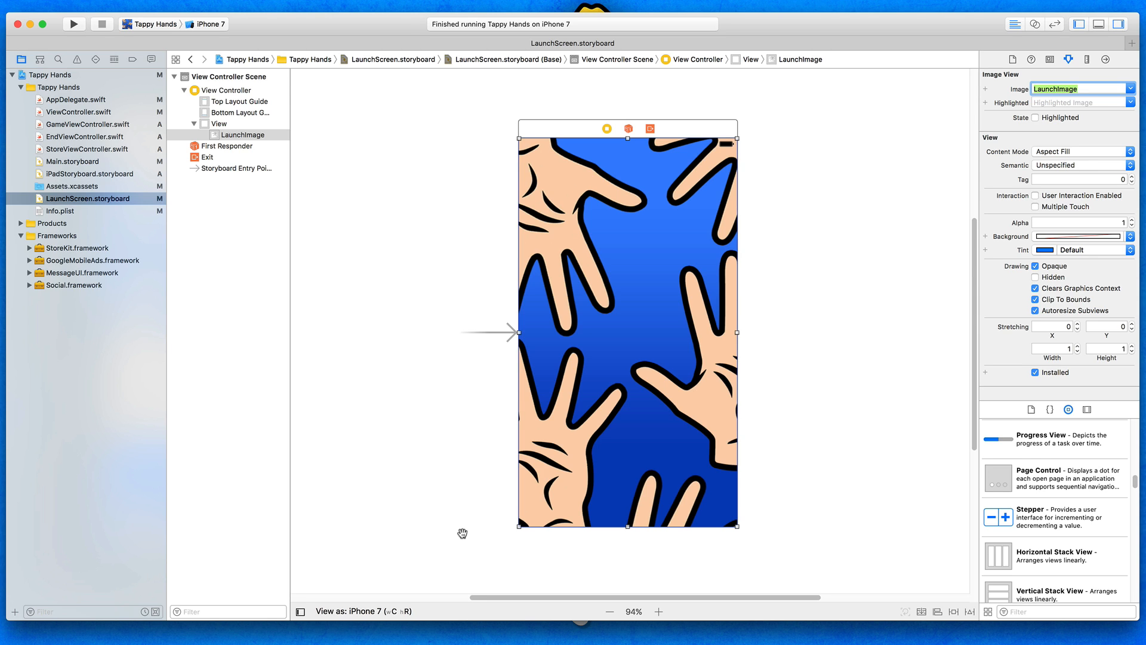
mouse_move(664, 576)
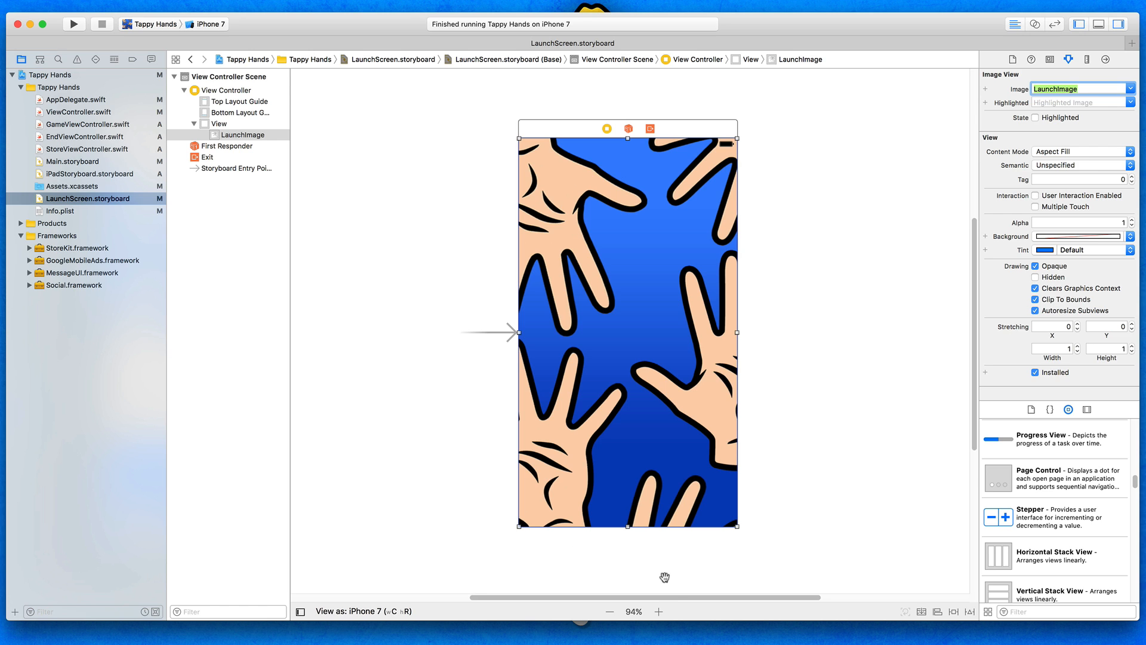
Add 4 constraints with 0 spacing on top, bottom, leading and trailing edges
click(673, 313)
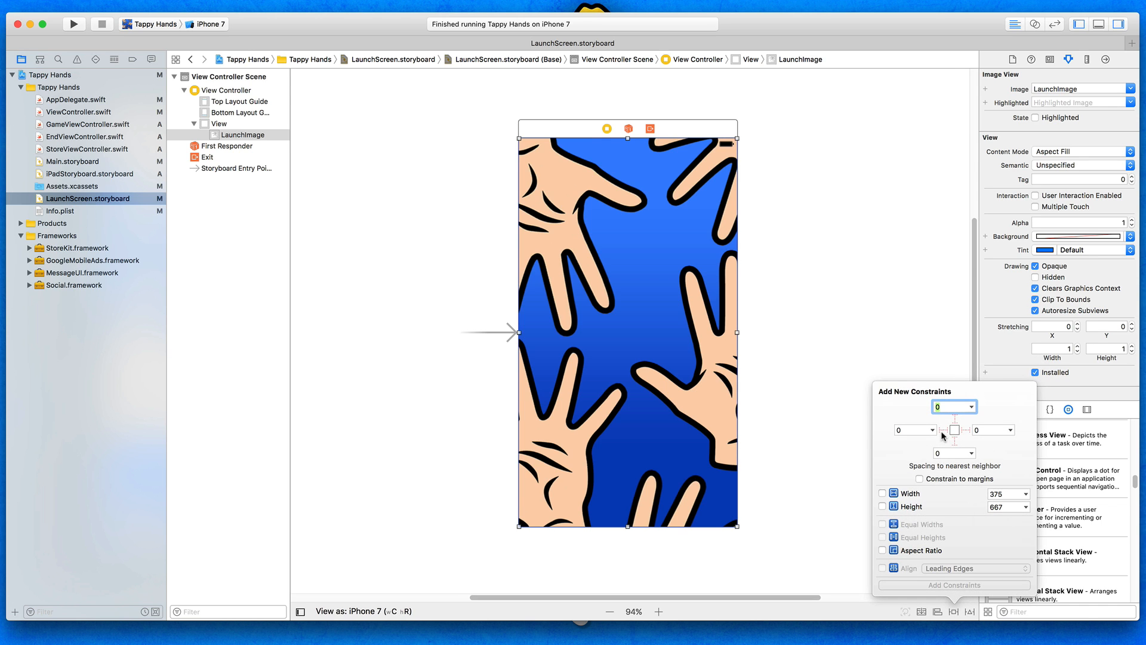
click(953, 430)
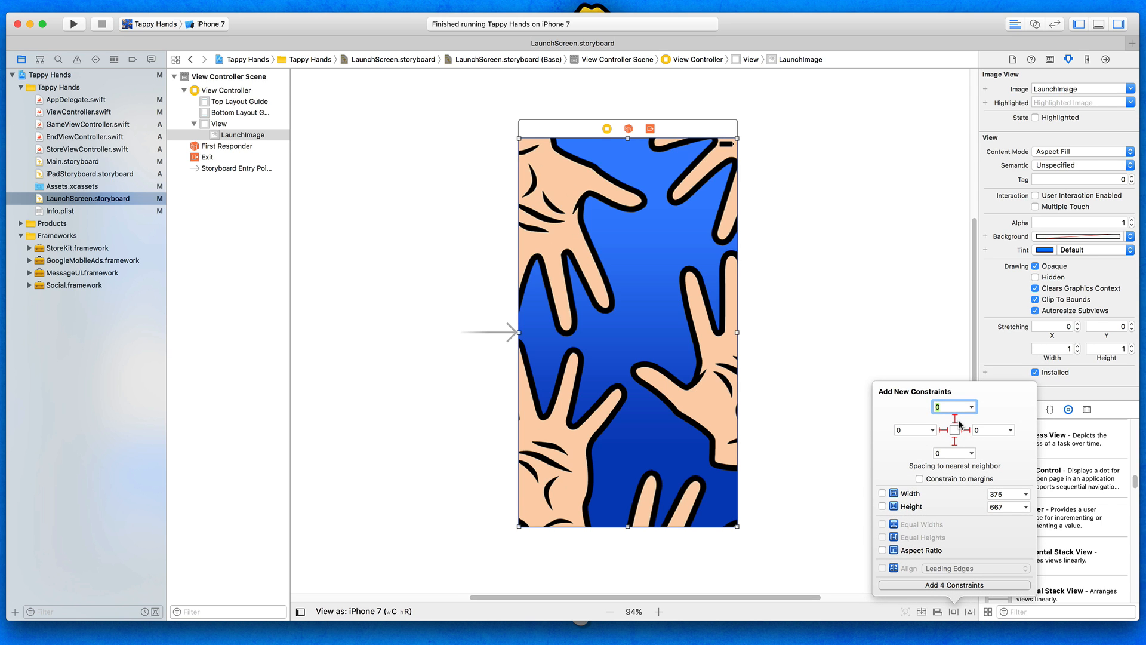
click(953, 585)
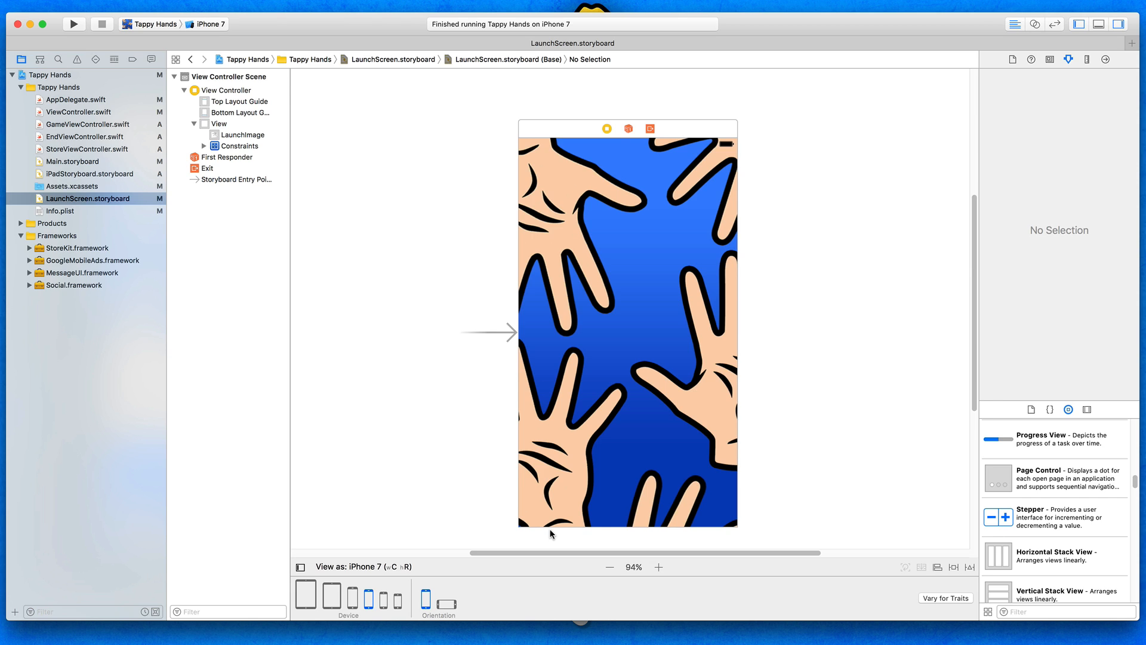
mouse_move(410, 585)
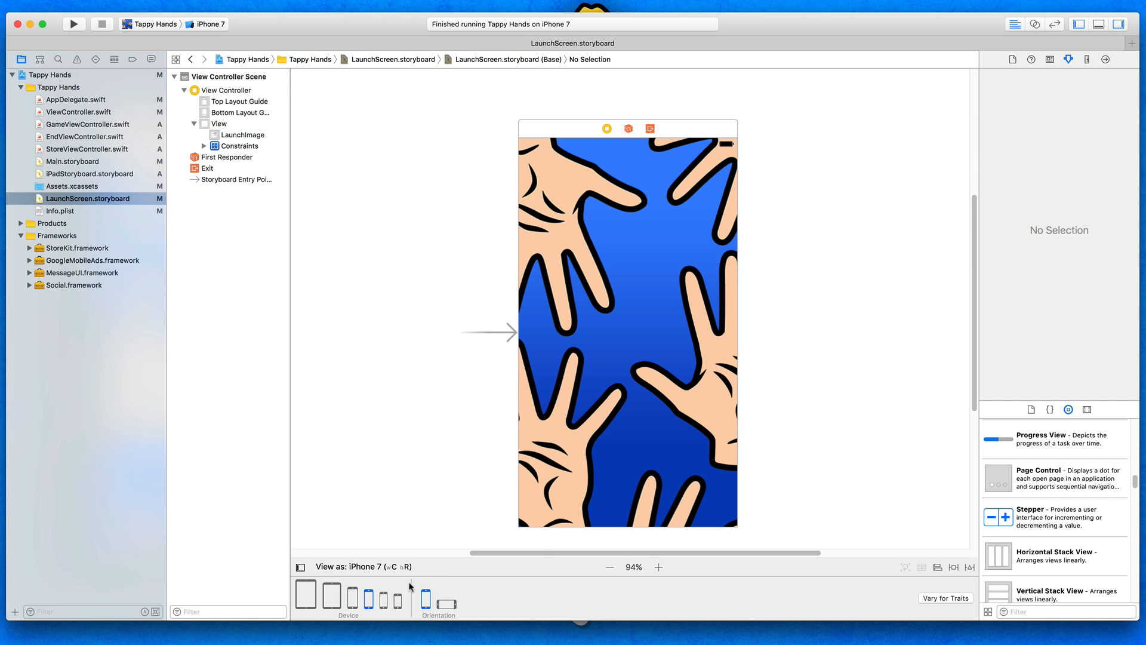
mouse_move(416, 333)
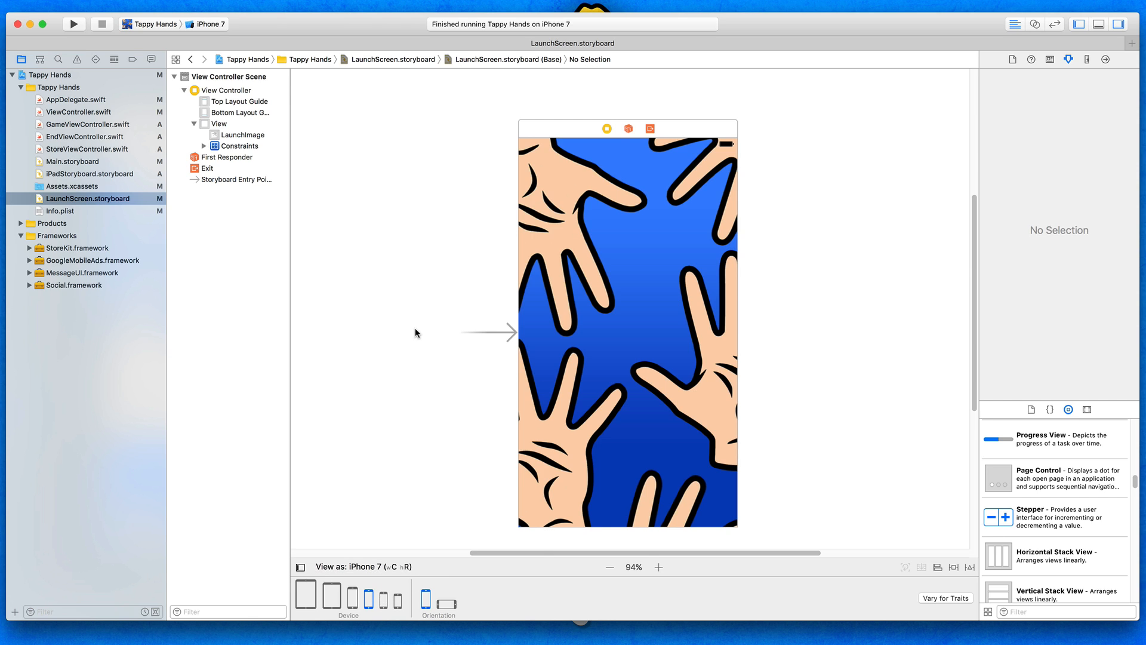
mouse_move(667, 232)
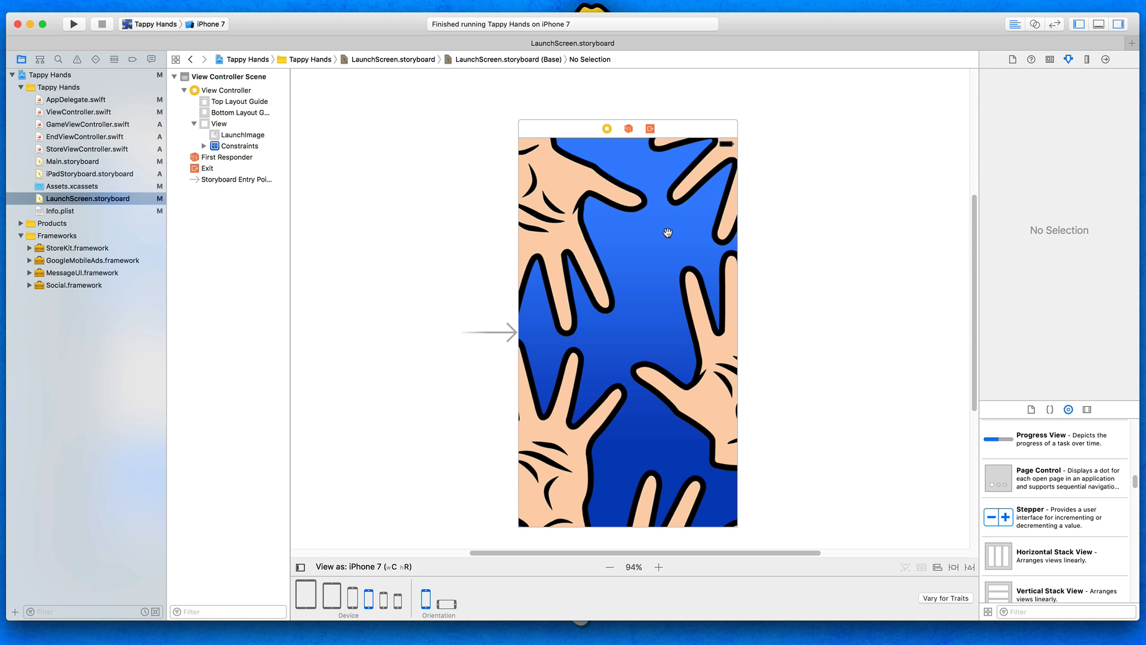
mouse_move(380, 607)
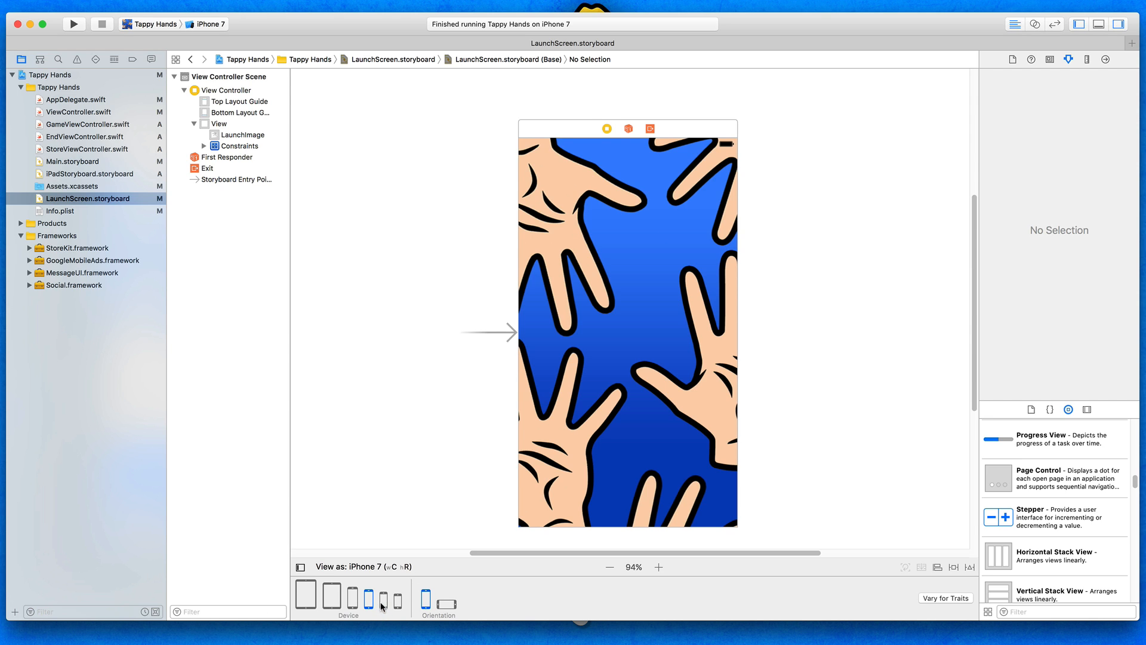
click(401, 598)
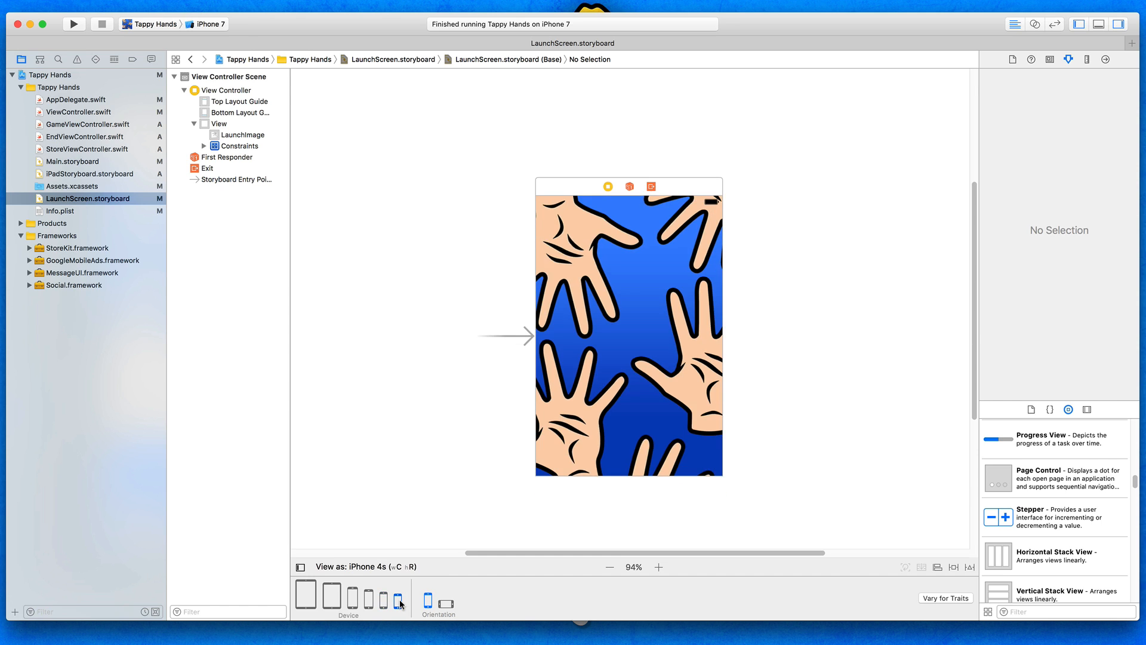
mouse_move(726, 455)
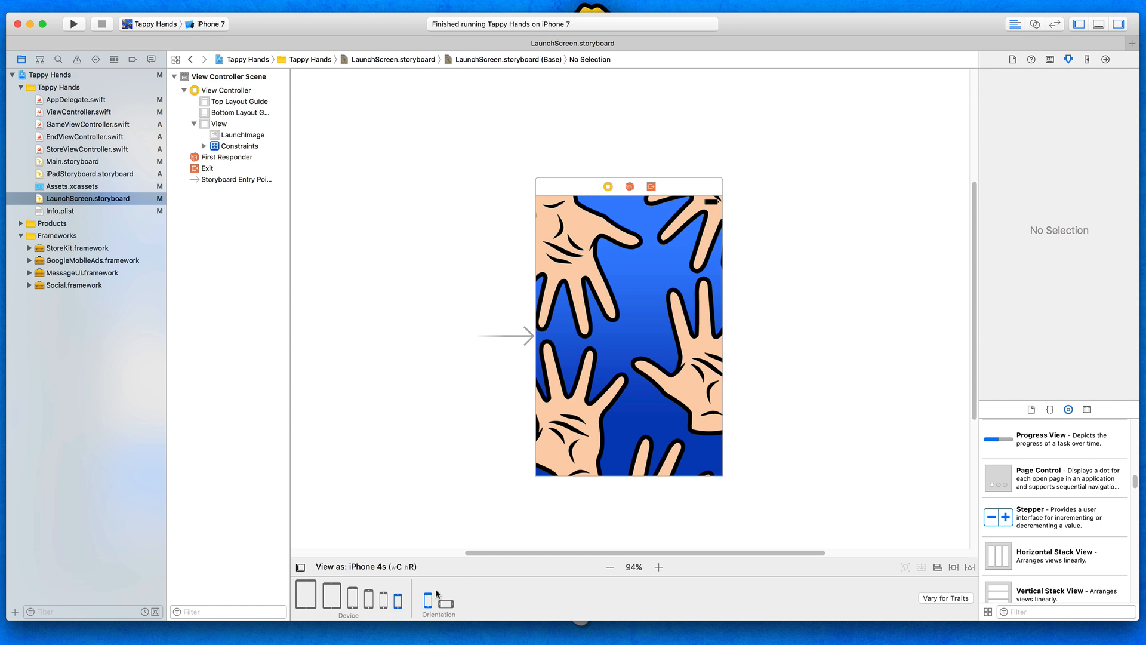
click(352, 598)
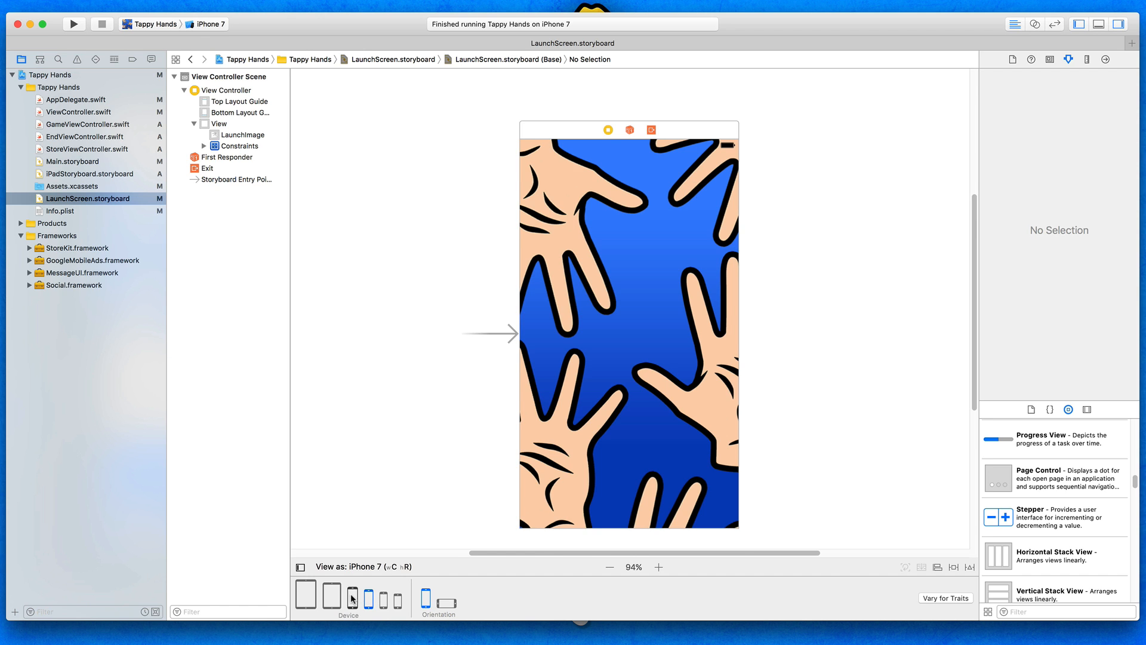
click(331, 595)
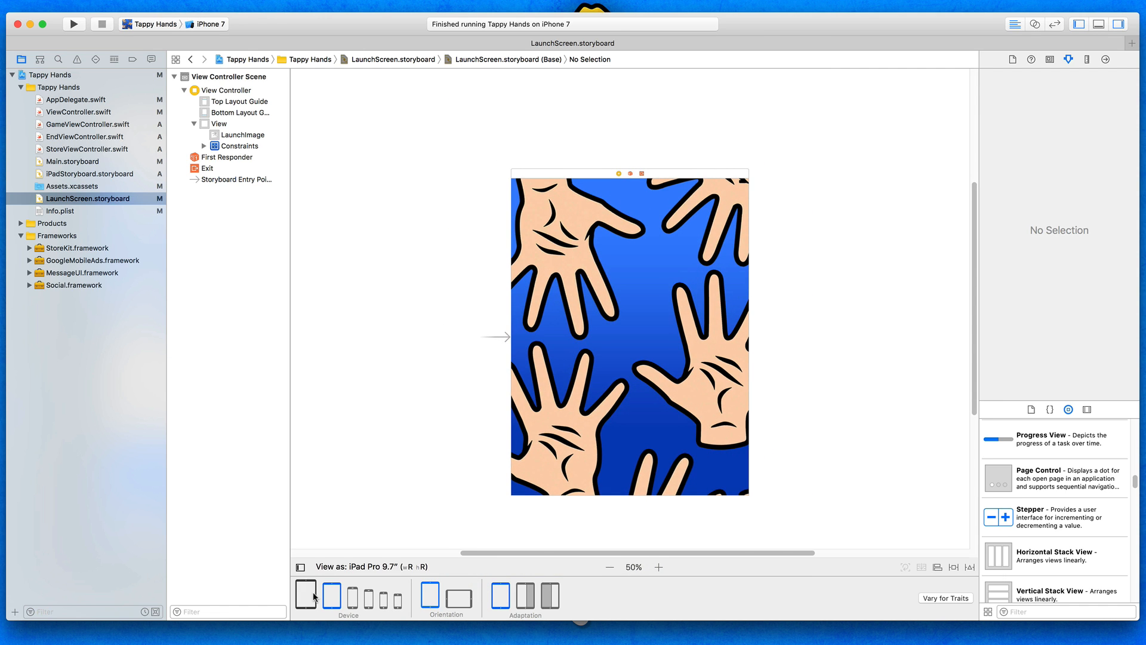
click(330, 589)
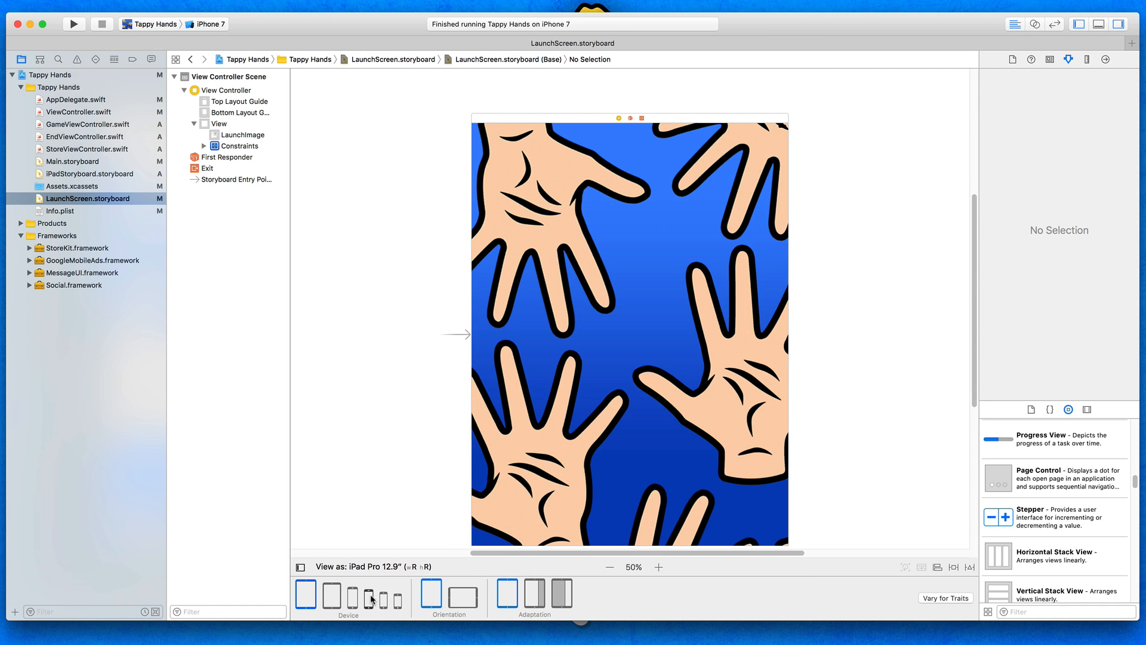
click(368, 593)
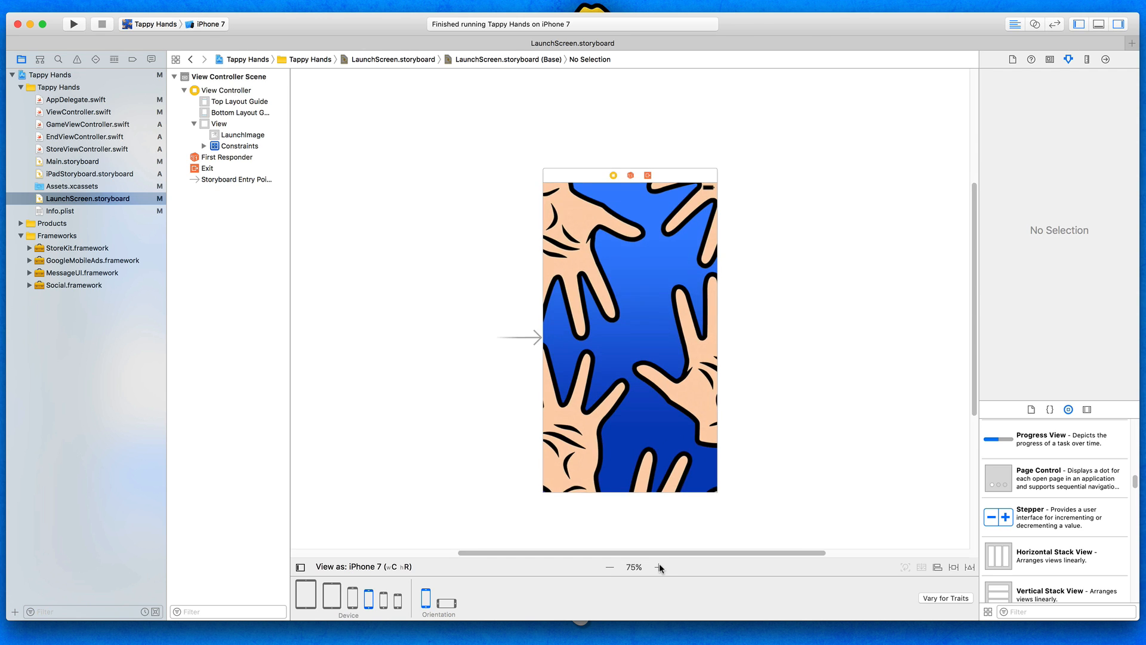
click(657, 567)
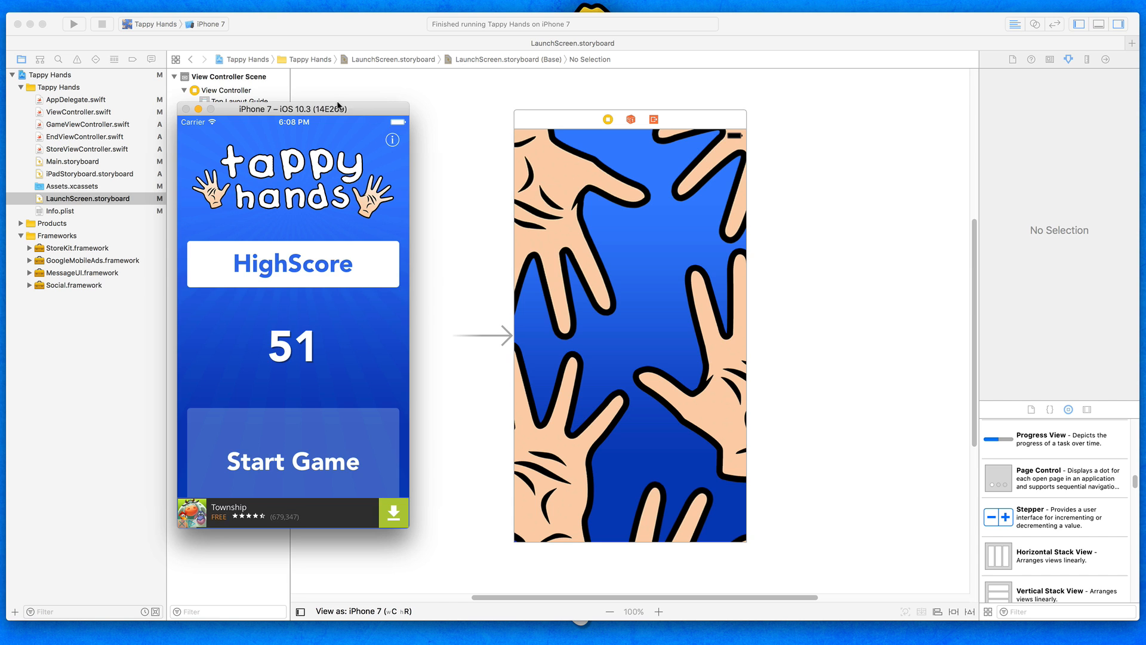
Stop and relaunch Tappy Hands in the iPhone 7 Simulator beside the storyboard
click(102, 24)
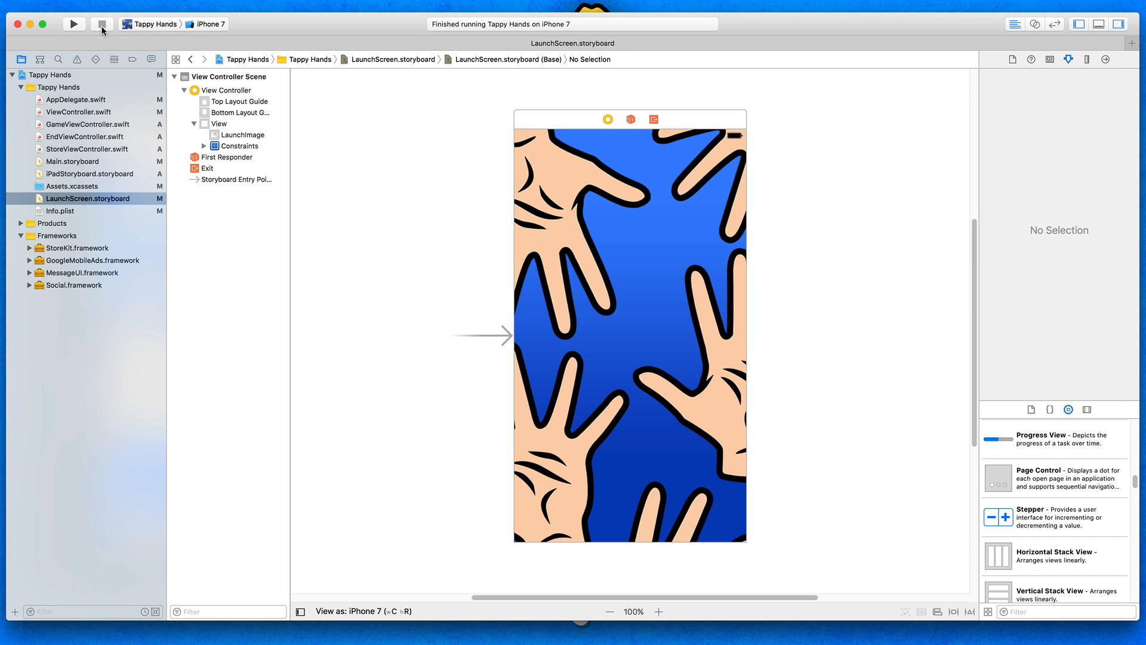
click(72, 24)
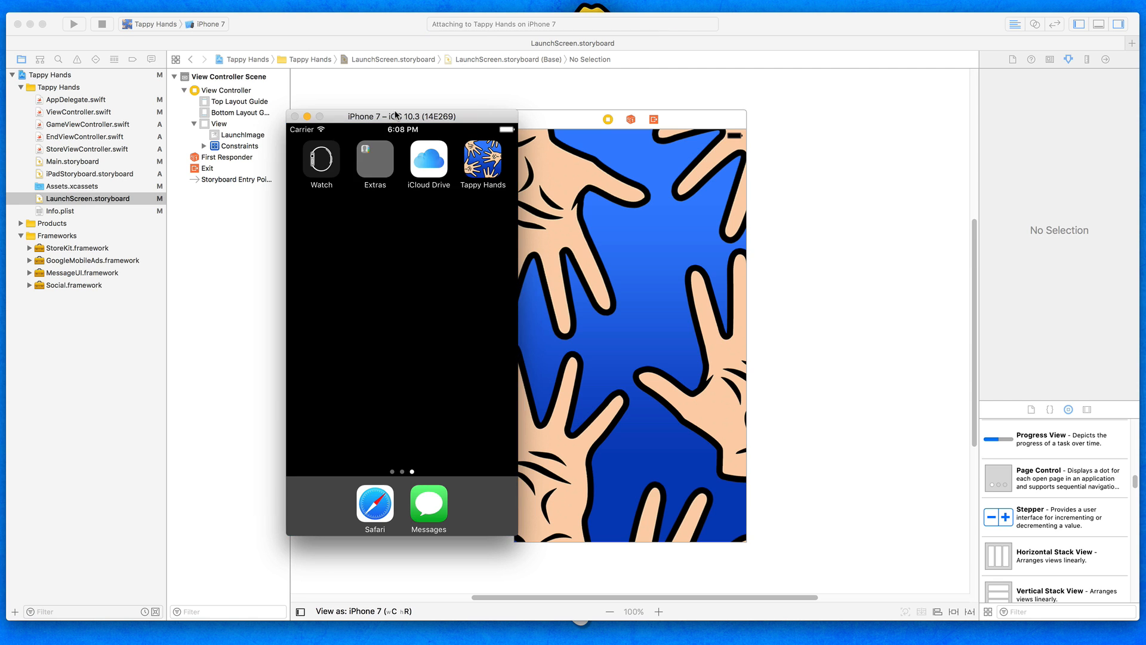
drag(396, 115, 381, 115)
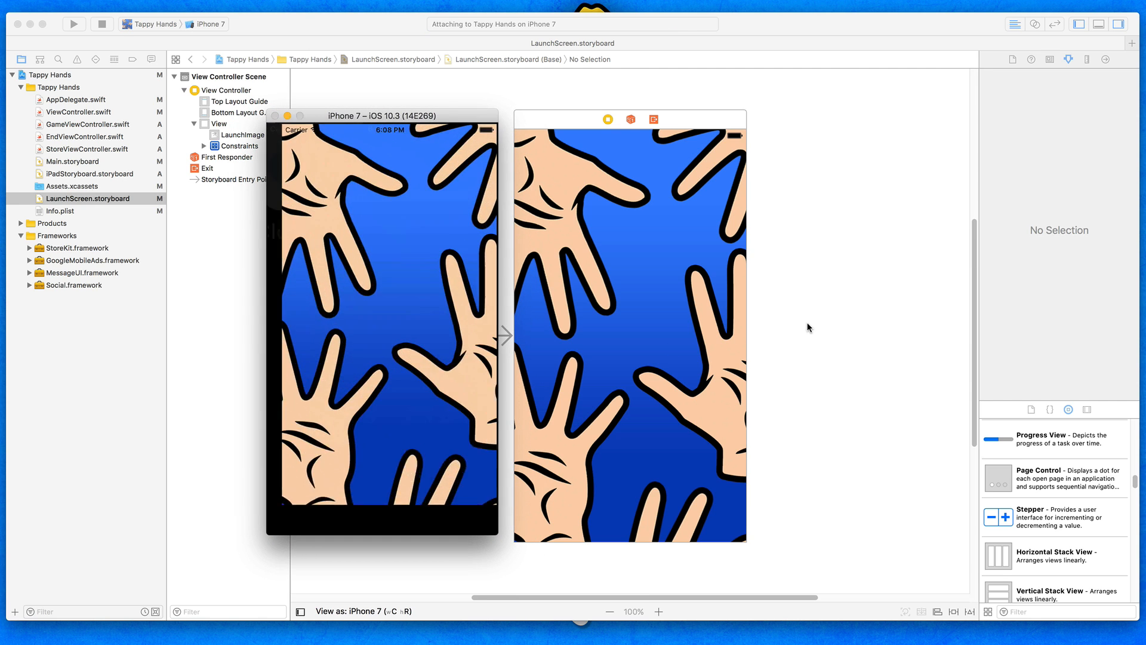
click(72, 23)
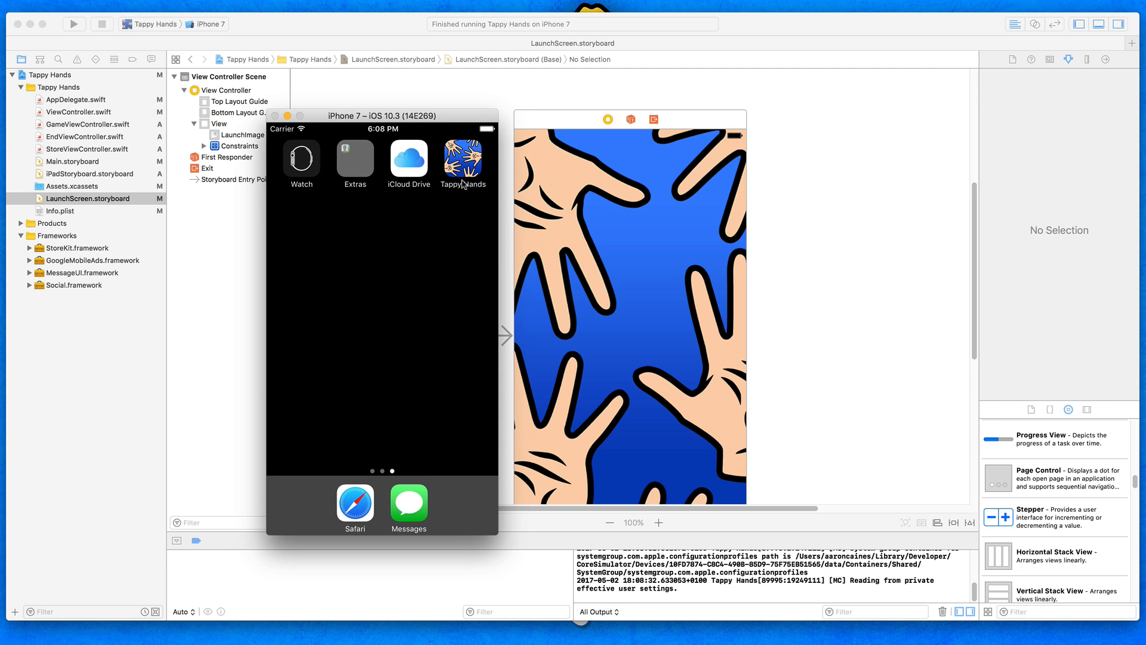
mouse_move(465, 181)
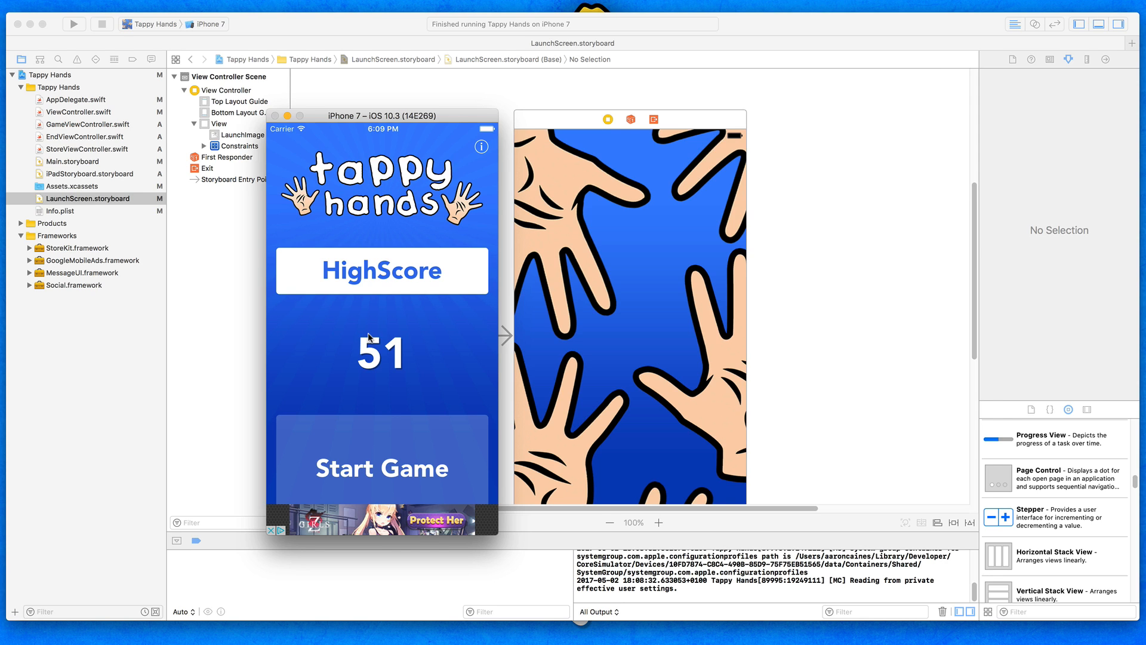
mouse_move(420, 388)
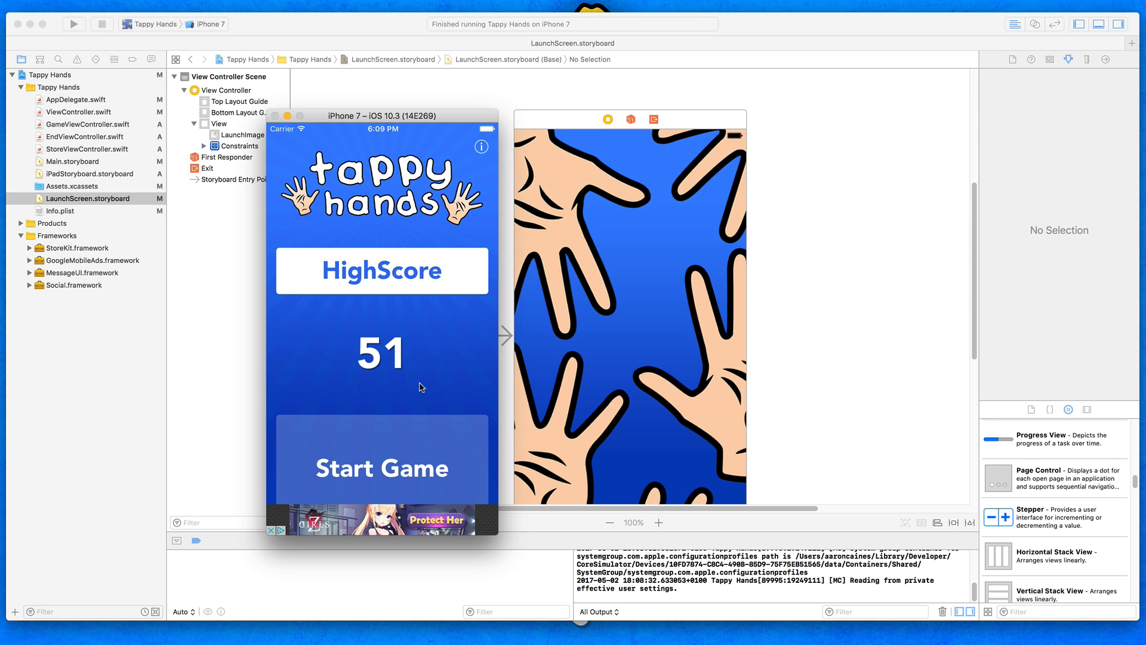